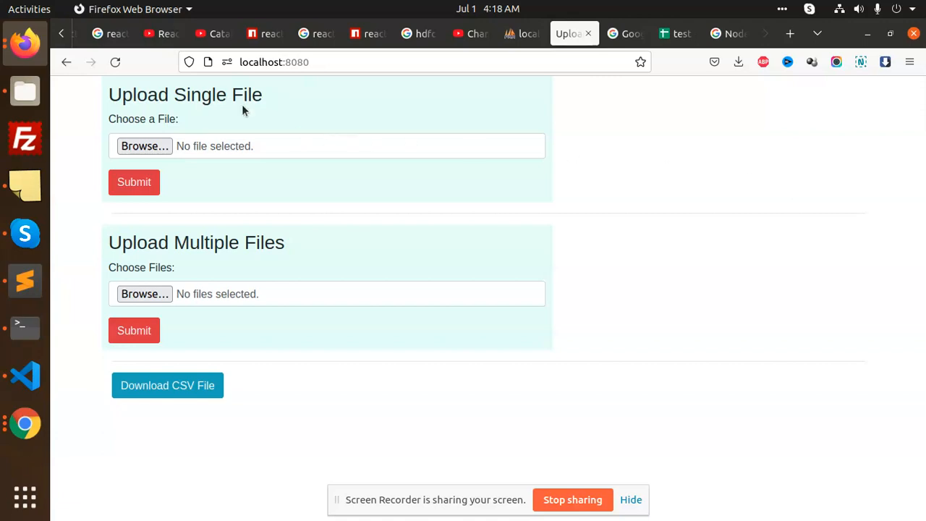
{"action": "mouse_move", "coordinate": [347, 176]}
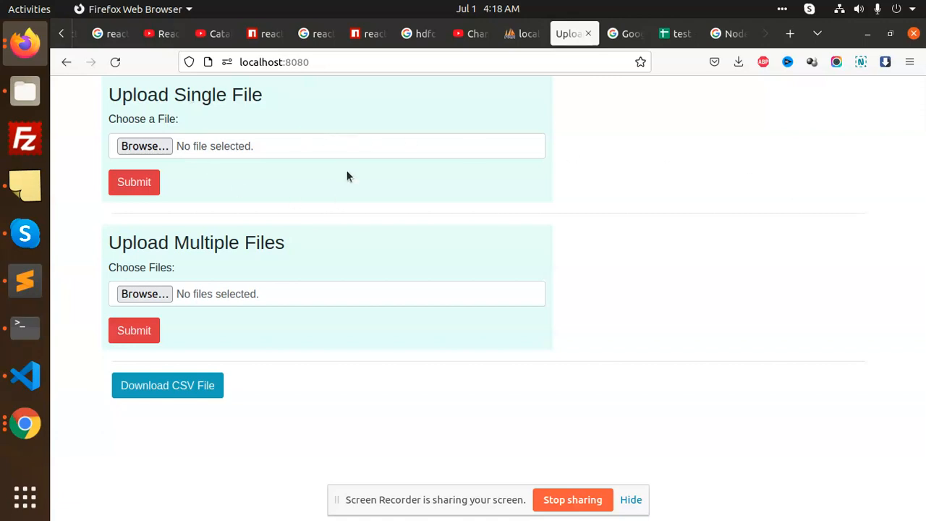
Step: Choose test - Sheet1(1).csv for upload and check the customers table in phpMyAdmin
{"action": "left_click", "coordinate": [145, 145]}
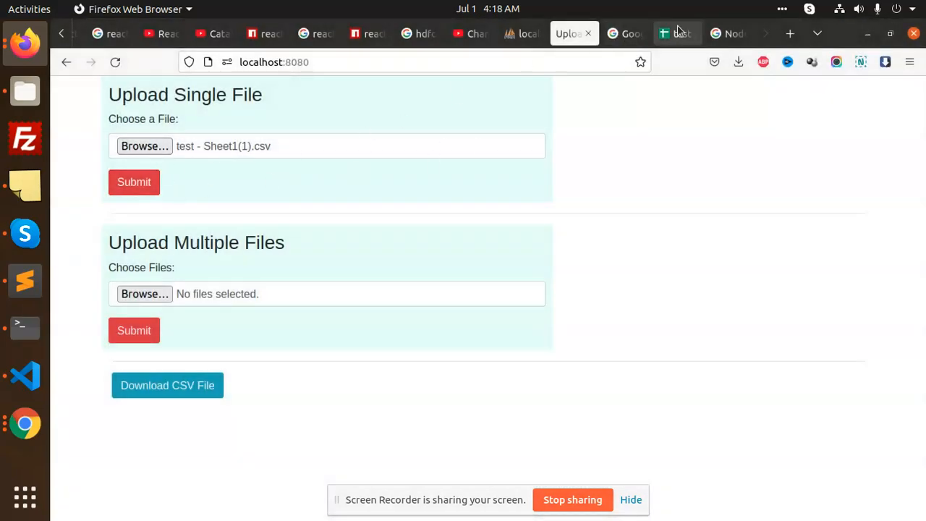
{"action": "left_click", "coordinate": [677, 34]}
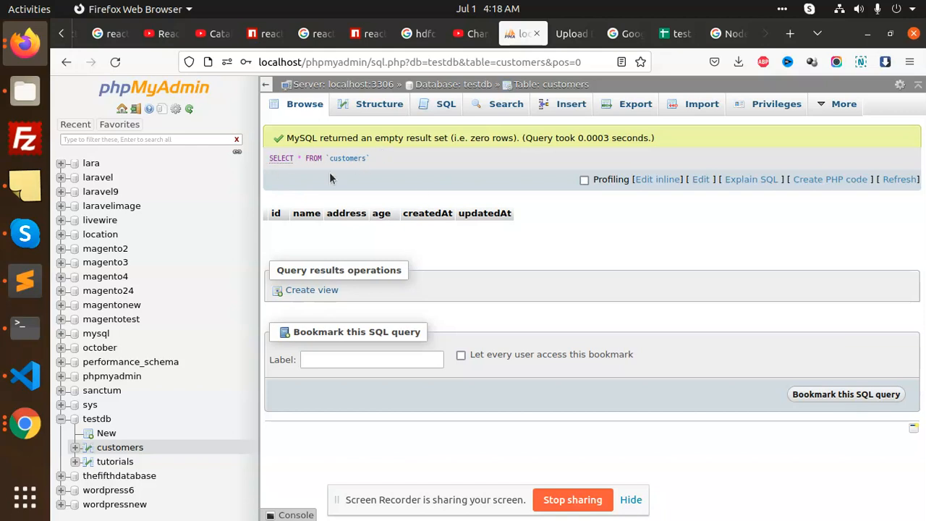
{"action": "left_click", "coordinate": [573, 33]}
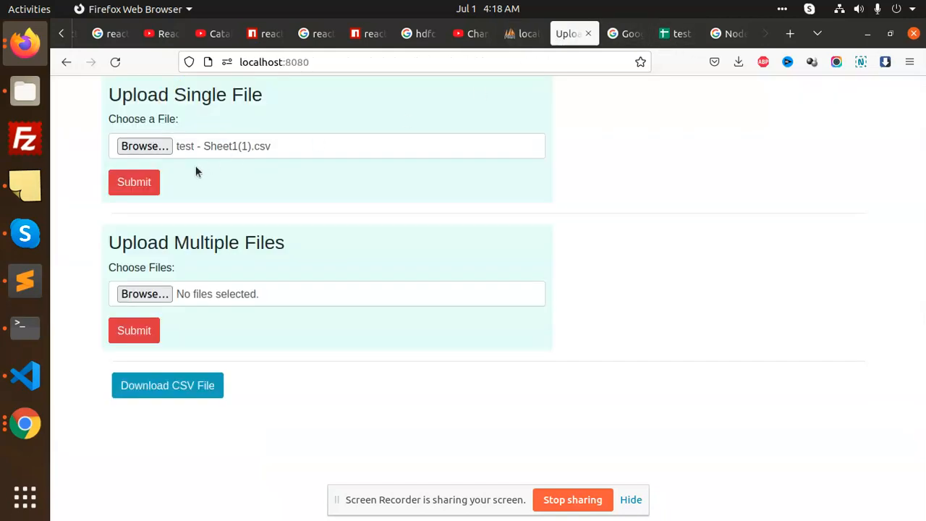
Step: Submit the chosen CSV so the page reports a successful upload, then request the CSV download
{"action": "left_click", "coordinate": [133, 182]}
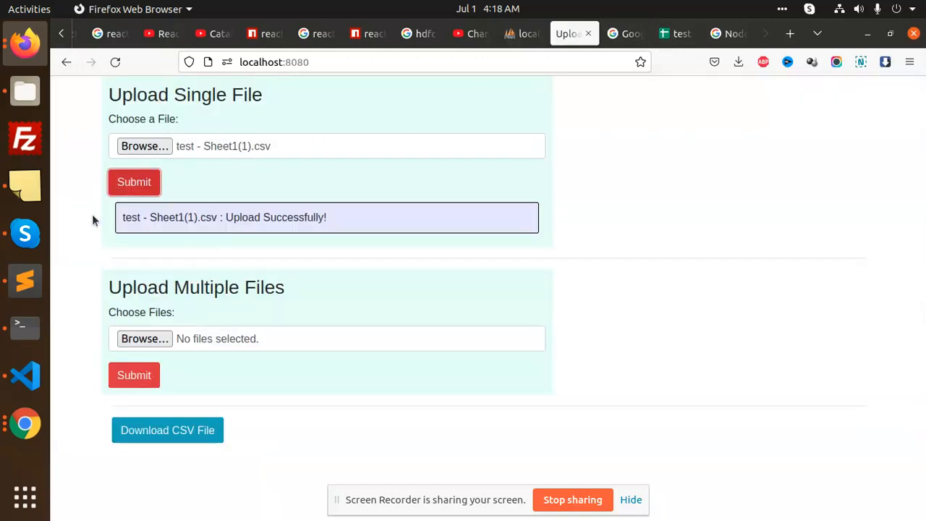
{"action": "left_click", "coordinate": [522, 33]}
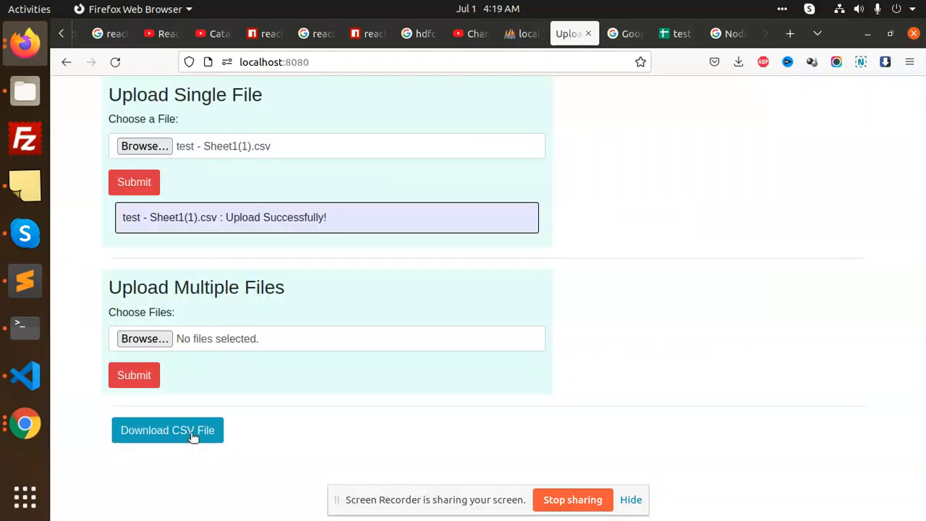
{"action": "mouse_move", "coordinate": [341, 255]}
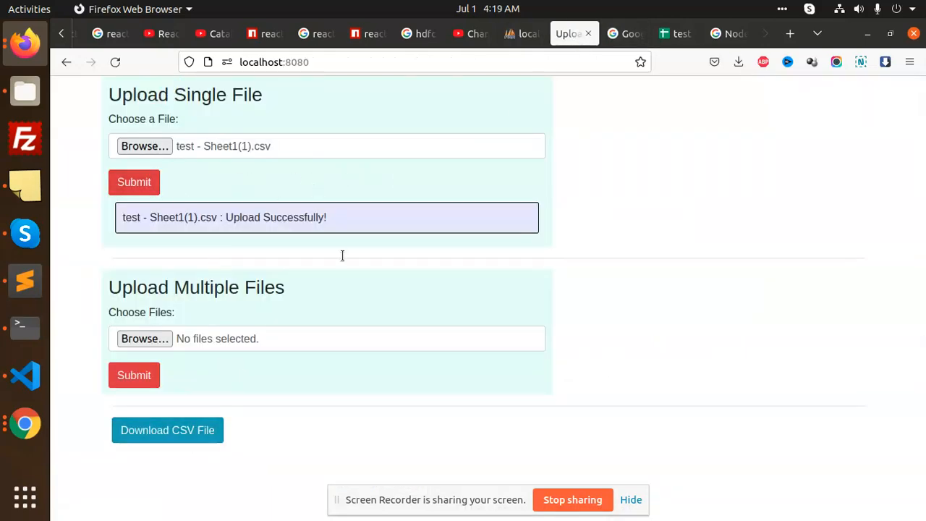
Step: Load customers(1).csv in LibreOffice Calc with default import settings, dismissing the Tip of the Day
{"action": "left_click", "coordinate": [168, 430]}
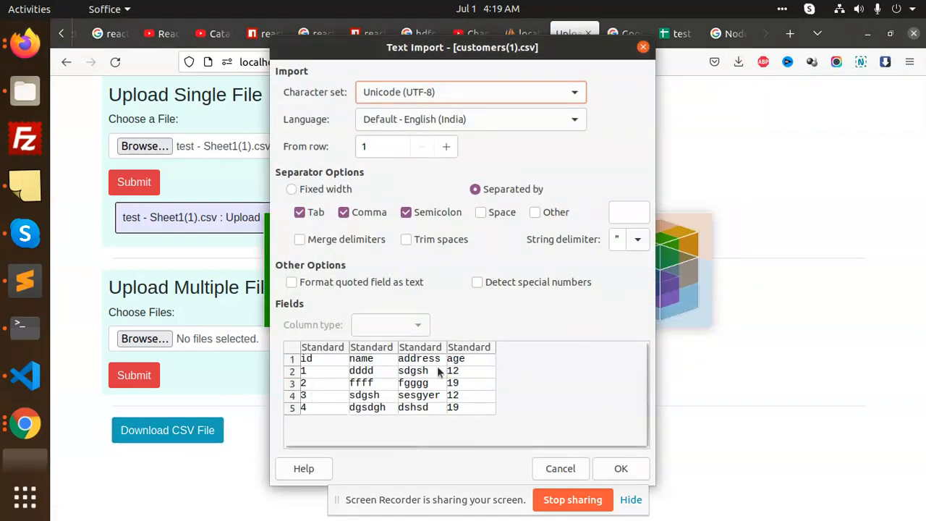
{"action": "mouse_move", "coordinate": [338, 373]}
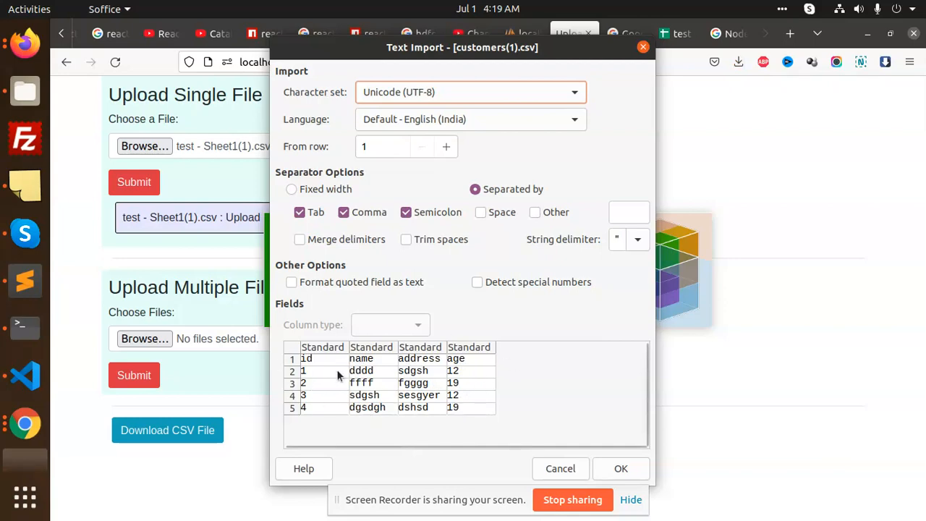
{"action": "mouse_move", "coordinate": [506, 367]}
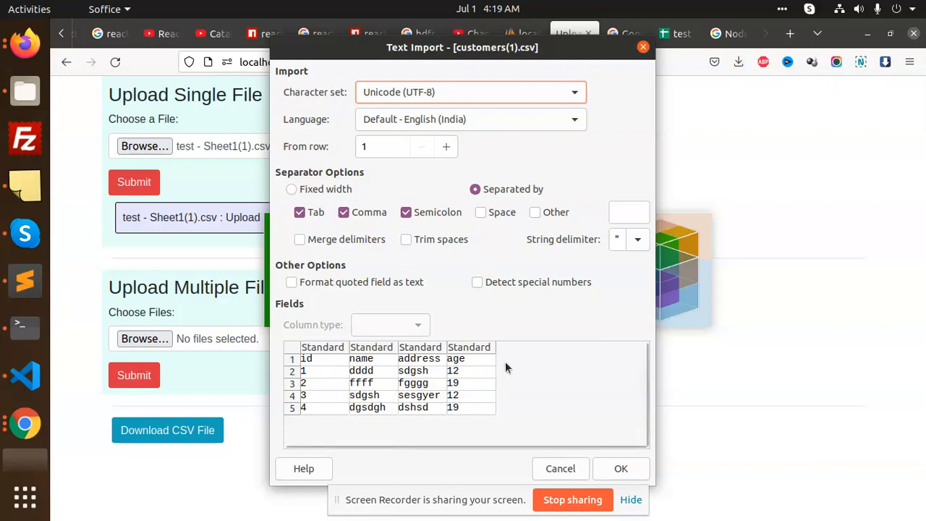
{"action": "left_click", "coordinate": [621, 468]}
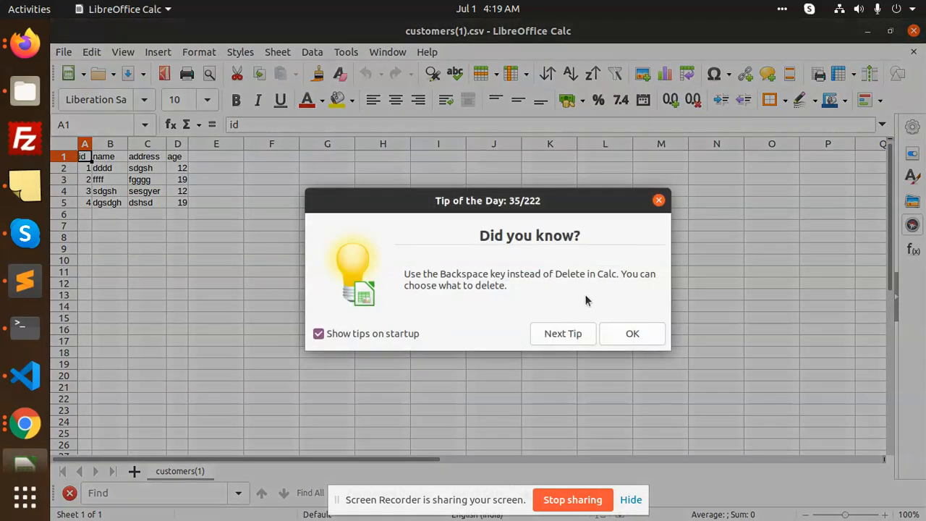
{"action": "left_click", "coordinate": [631, 333]}
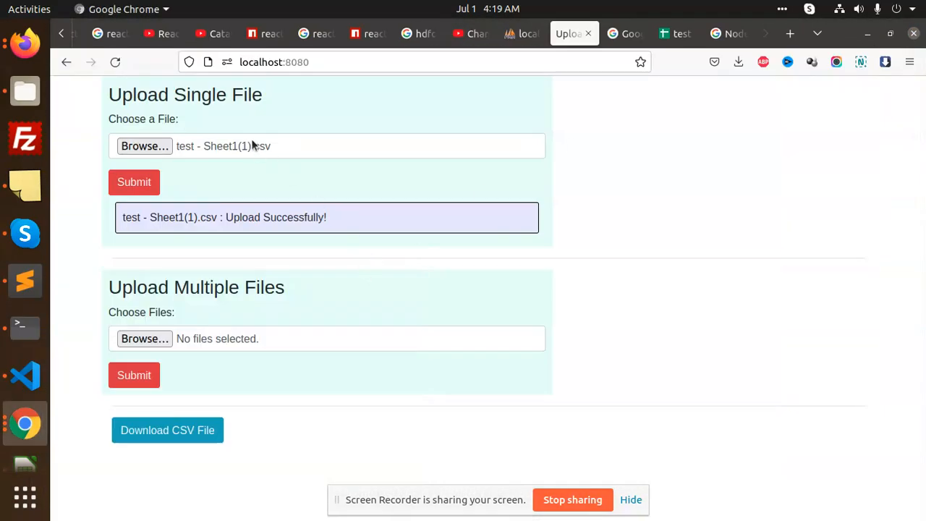
{"action": "mouse_move", "coordinate": [437, 190]}
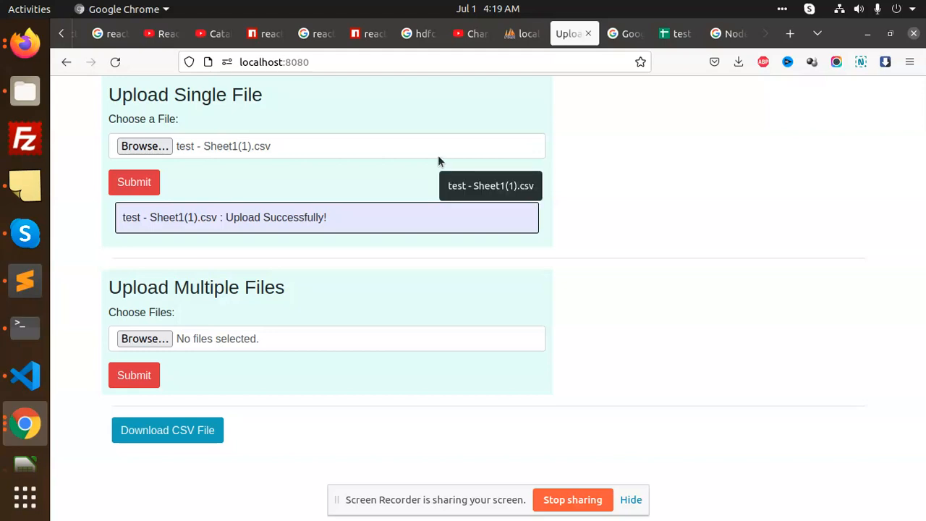
{"action": "mouse_move", "coordinate": [11, 345]}
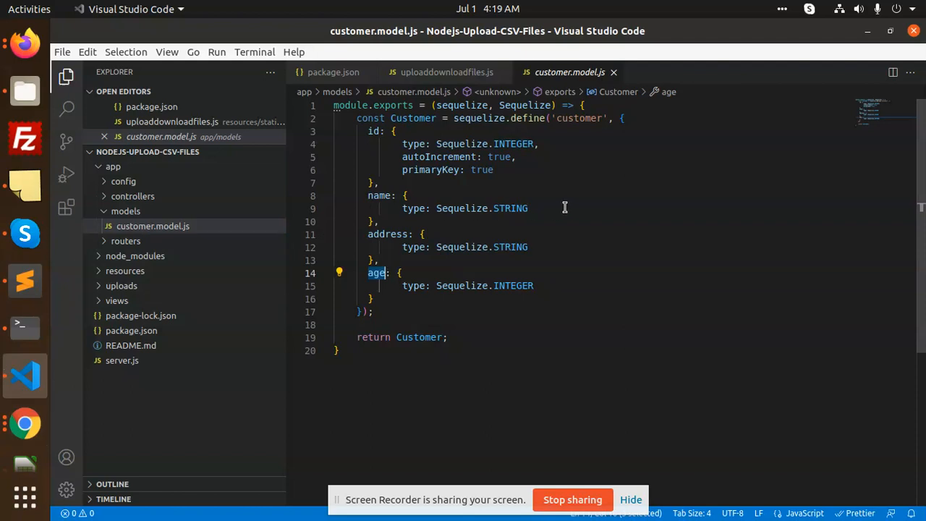
{"action": "mouse_move", "coordinate": [417, 208]}
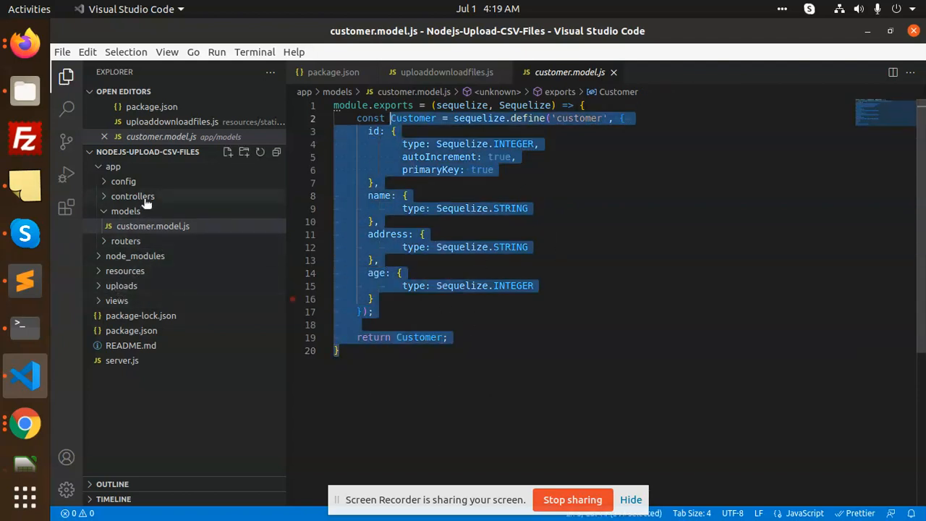
Step: Review db.config.js and env.js MySQL settings, highlighting a pool setting value
{"action": "left_click", "coordinate": [123, 181]}
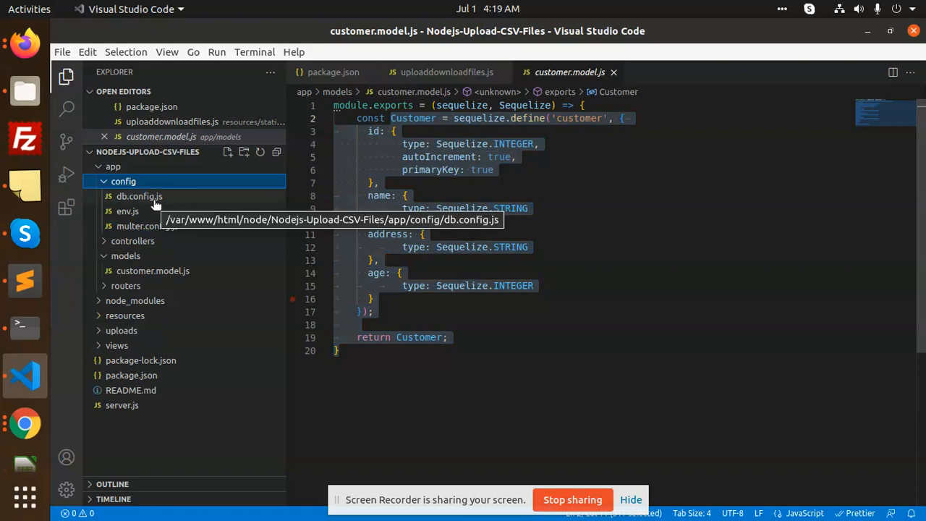
{"action": "mouse_move", "coordinate": [127, 212]}
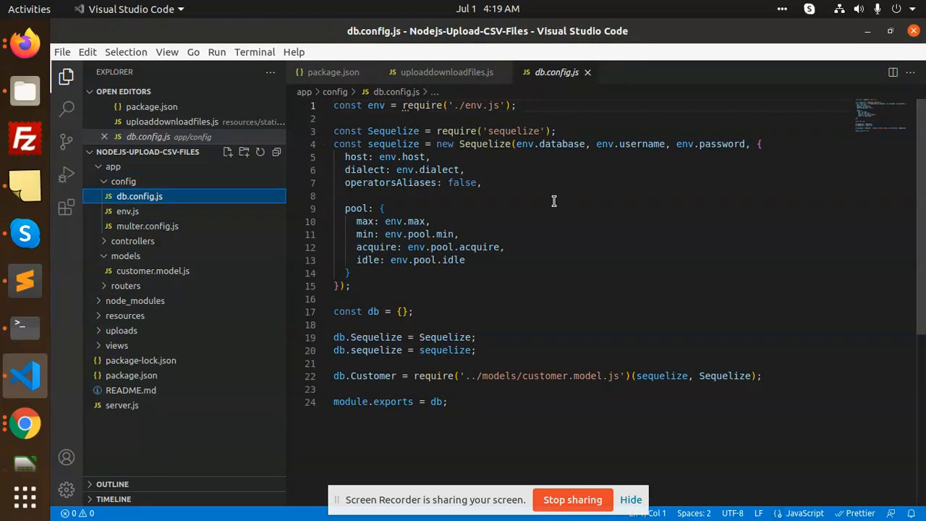
{"action": "key", "text": "ctrl+a"}
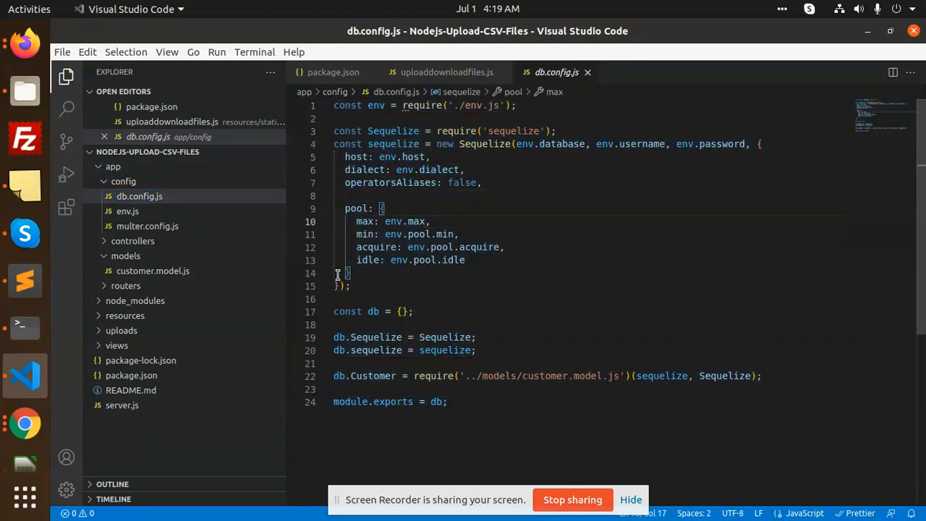
{"action": "left_click", "coordinate": [127, 211]}
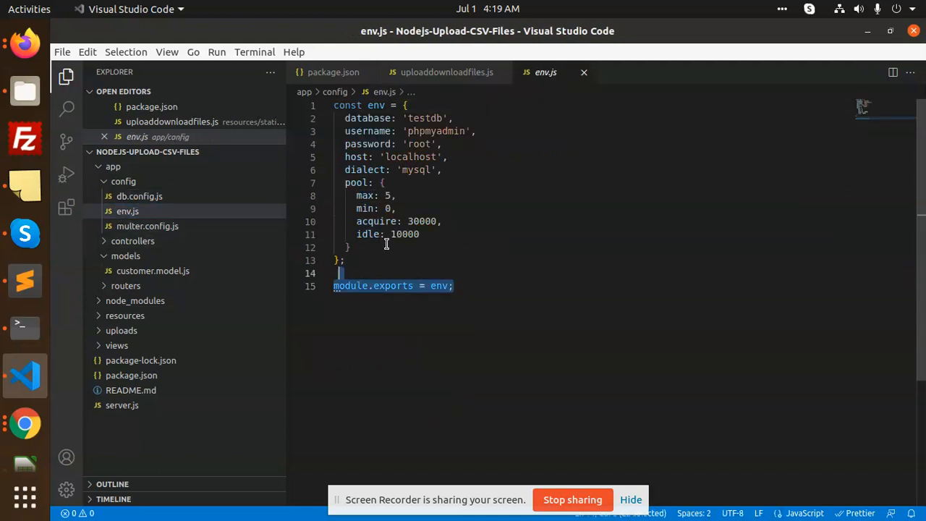
{"action": "double_click", "coordinate": [436, 130]}
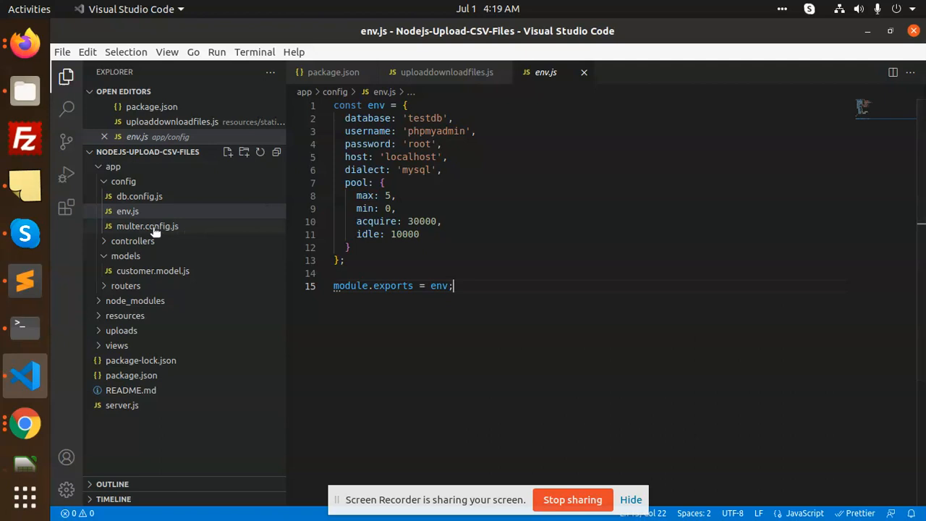
Step: Review multer.config.js's disk storage setup, selecting the whole configuration code
{"action": "left_click", "coordinate": [148, 226]}
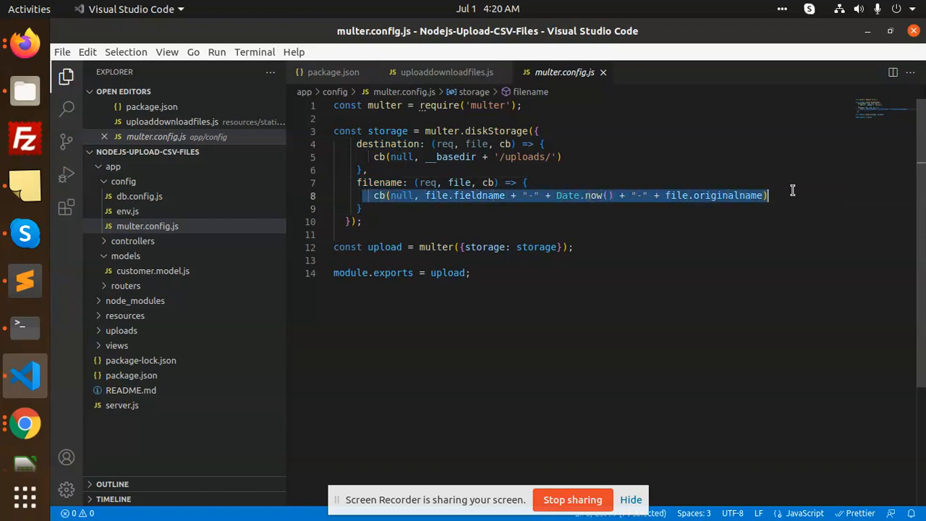
{"action": "left_click", "coordinate": [371, 255]}
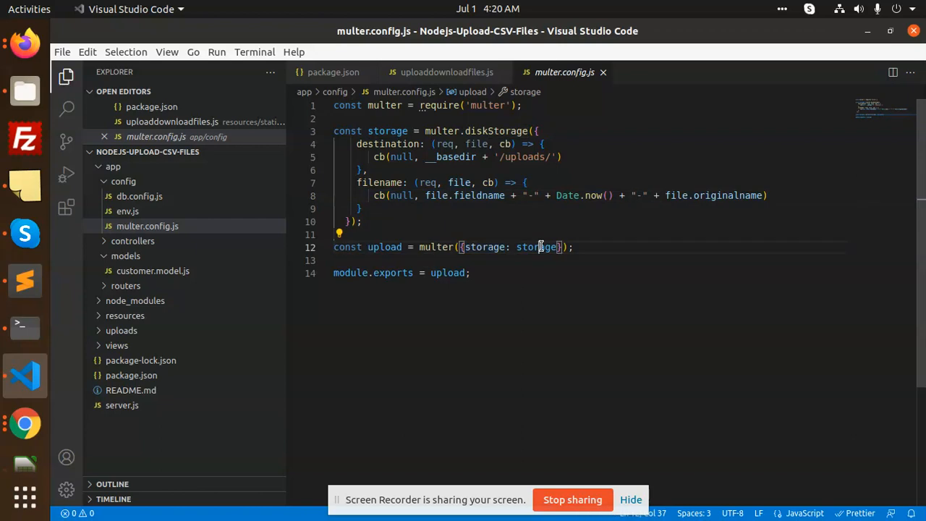
{"action": "key", "text": "ctrl+a"}
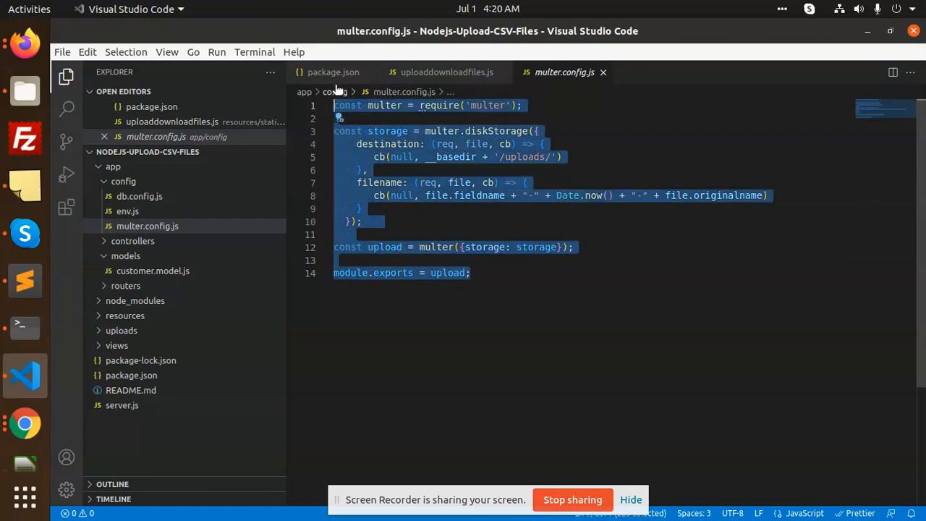
{"action": "left_click", "coordinate": [787, 275]}
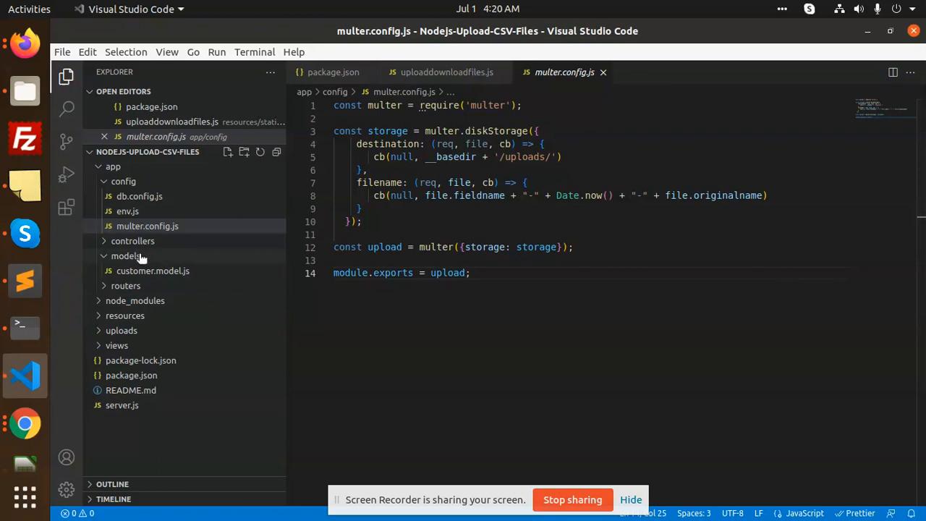
Step: Review the Customer model's id, name, address and age fields and the primaryKey option on id
{"action": "left_click", "coordinate": [154, 271]}
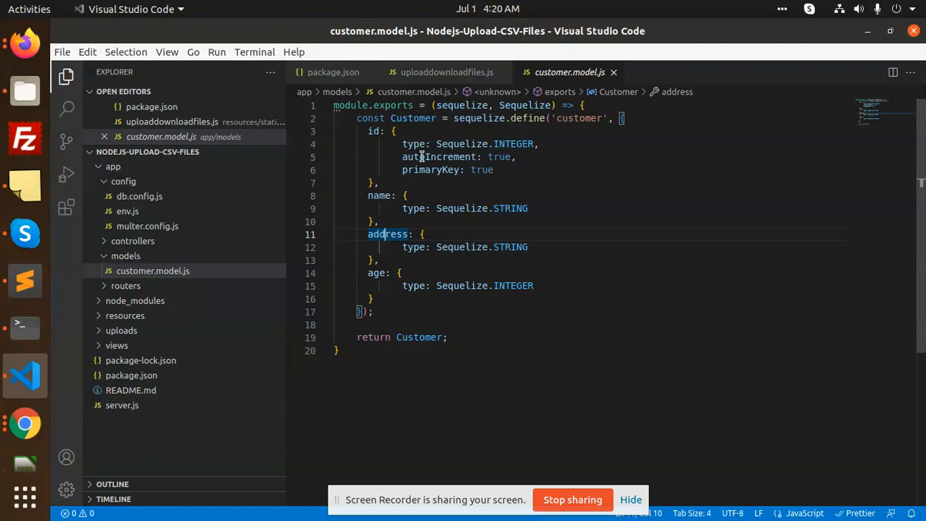
{"action": "double_click", "coordinate": [431, 170]}
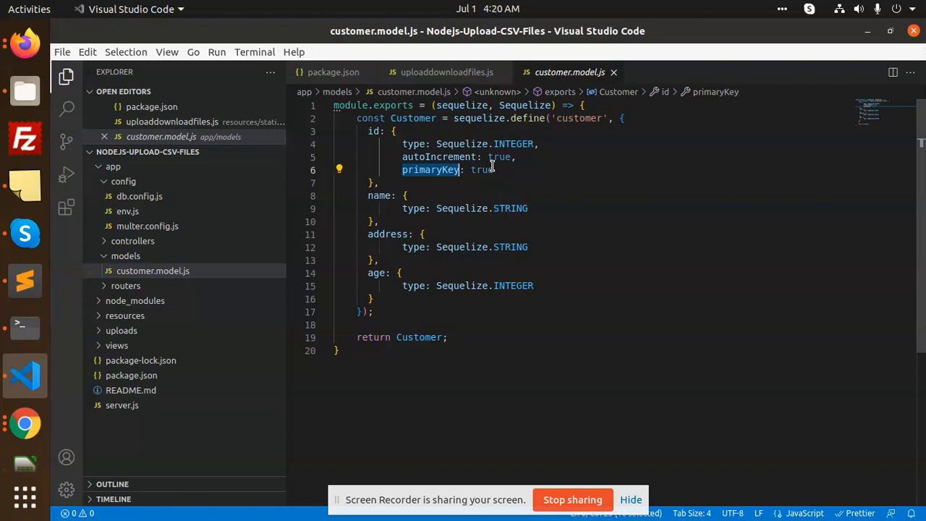
{"action": "left_click", "coordinate": [124, 285]}
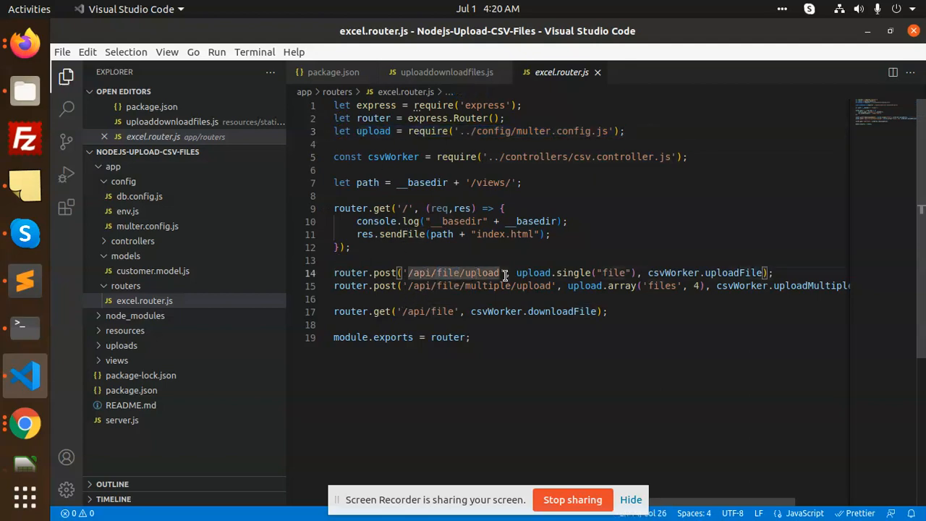
Step: Highlight excel.router.js's single-file upload route path and the files field of the multiple upload route
{"action": "double_click", "coordinate": [489, 285]}
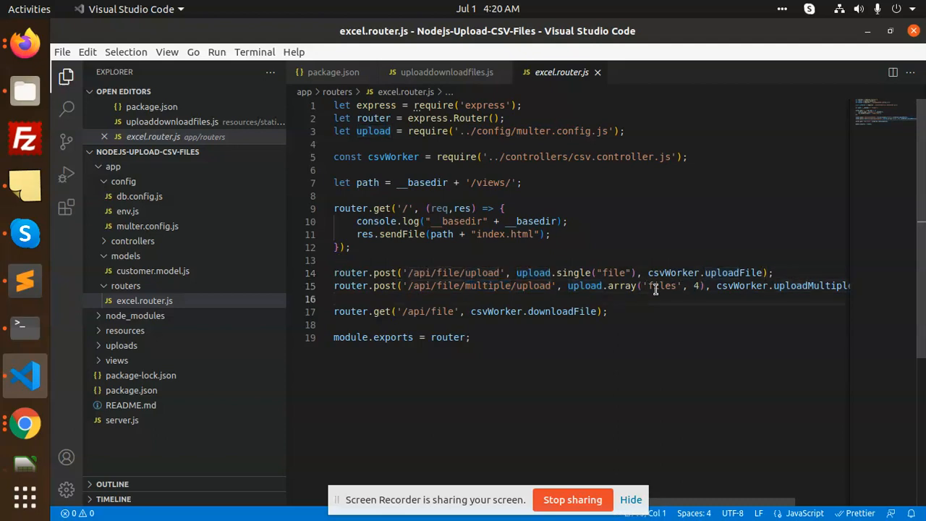
{"action": "double_click", "coordinate": [663, 285]}
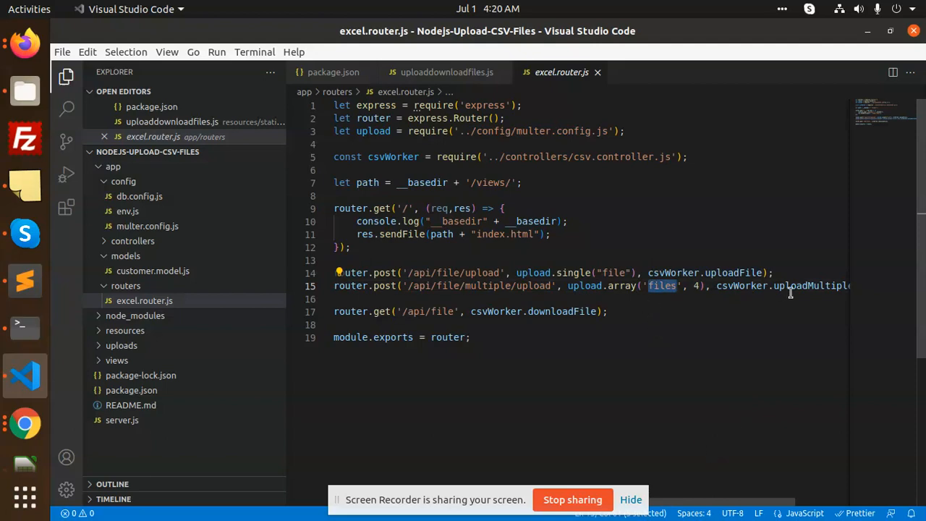
{"action": "mouse_move", "coordinate": [451, 330]}
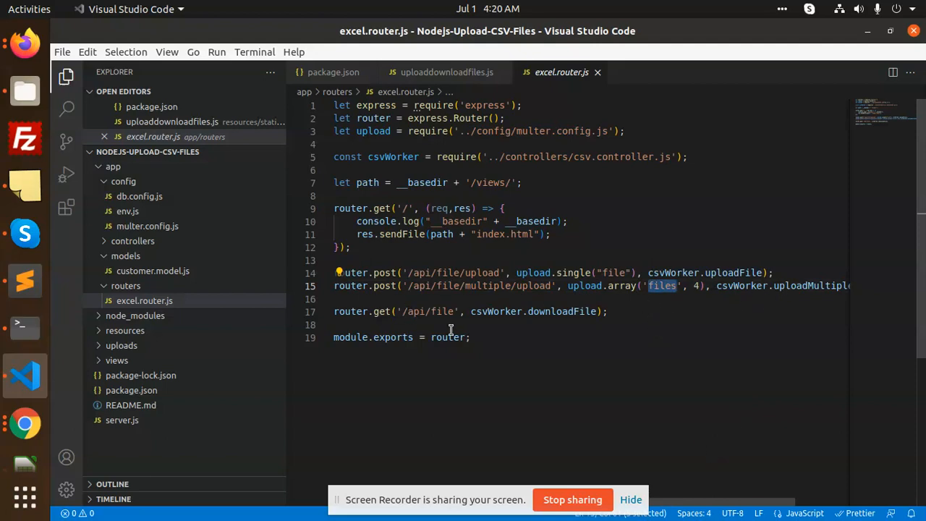
{"action": "left_click_drag", "start_coordinate": [402, 311], "coordinate": [608, 311]}
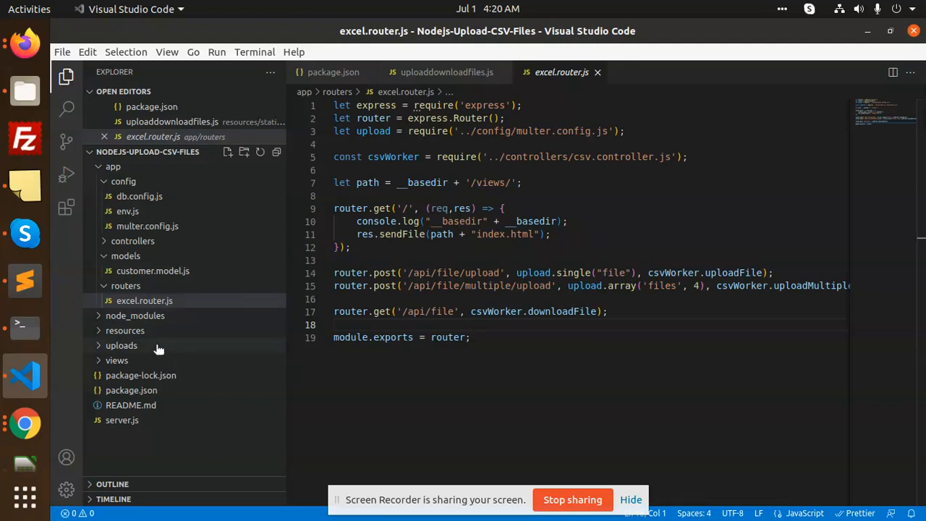
{"action": "mouse_move", "coordinate": [140, 405]}
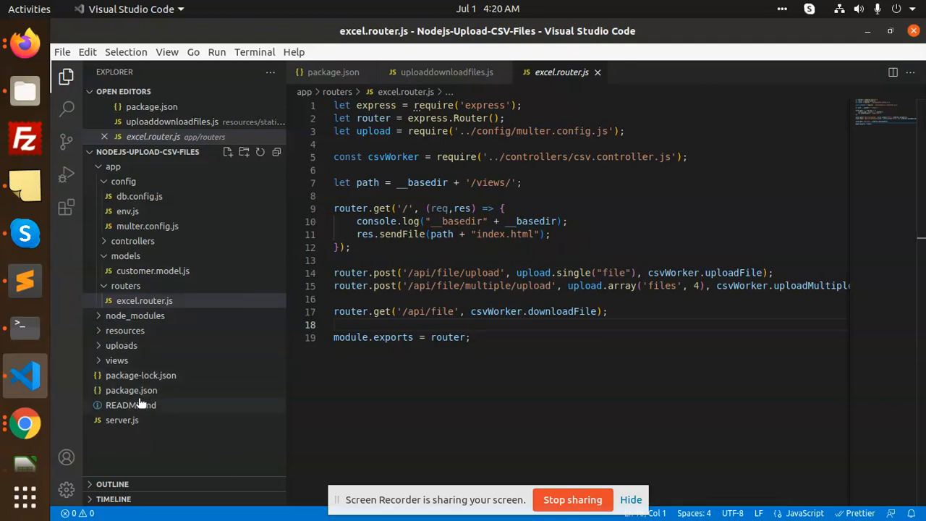
{"action": "mouse_move", "coordinate": [122, 419]}
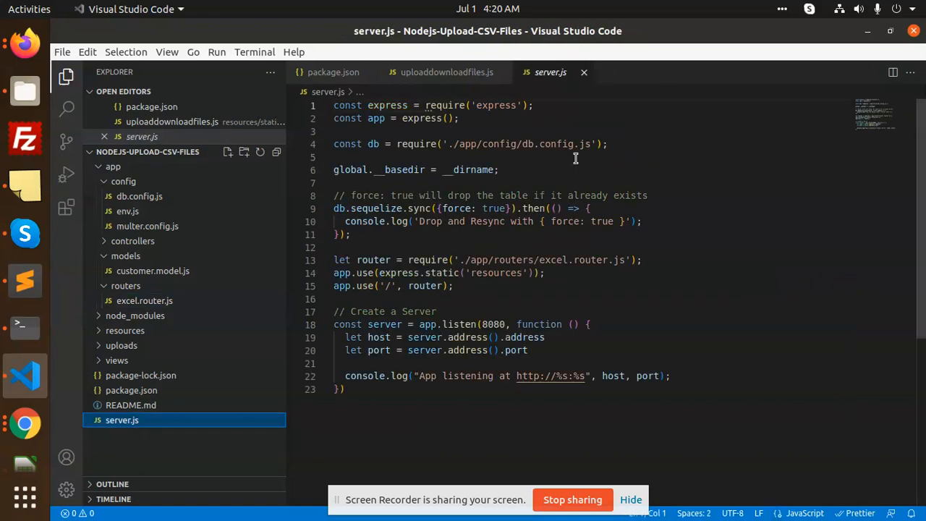
{"action": "left_click_drag", "start_coordinate": [333, 196], "coordinate": [350, 235]}
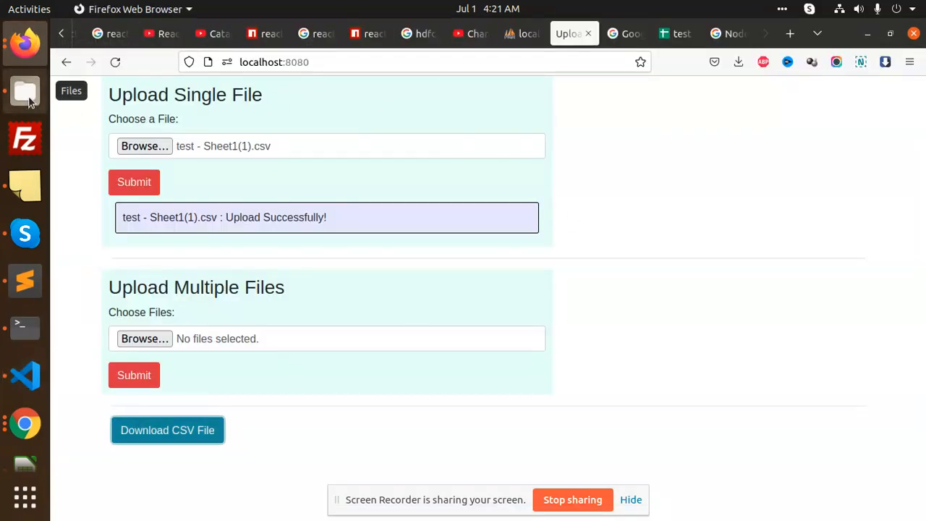
{"action": "left_click", "coordinate": [25, 90]}
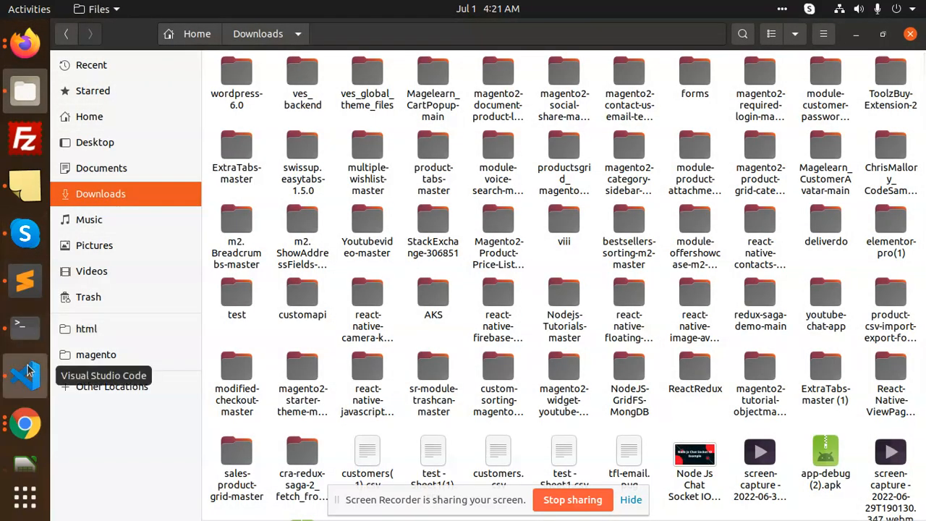
{"action": "left_click", "coordinate": [24, 375]}
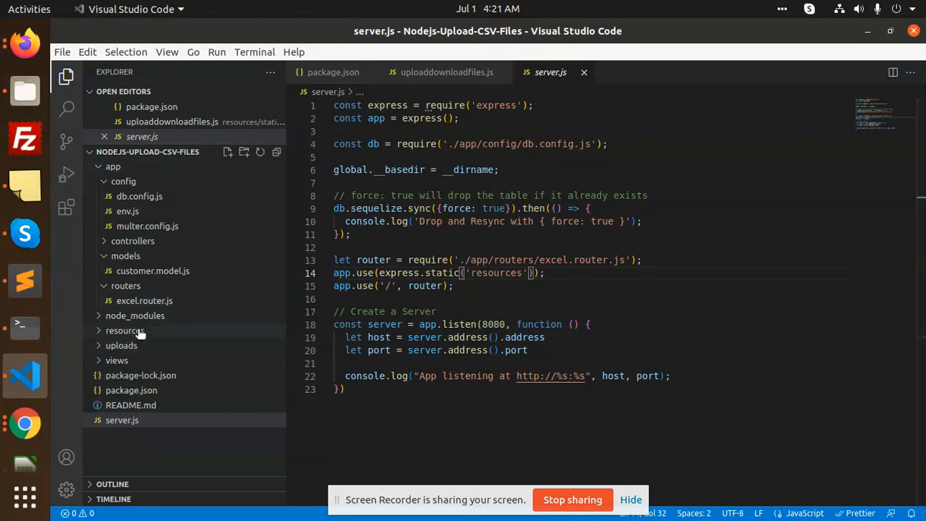
Step: Browse the resources/static upload script, then reach csv.controller.js under controllers
{"action": "left_click", "coordinate": [125, 330]}
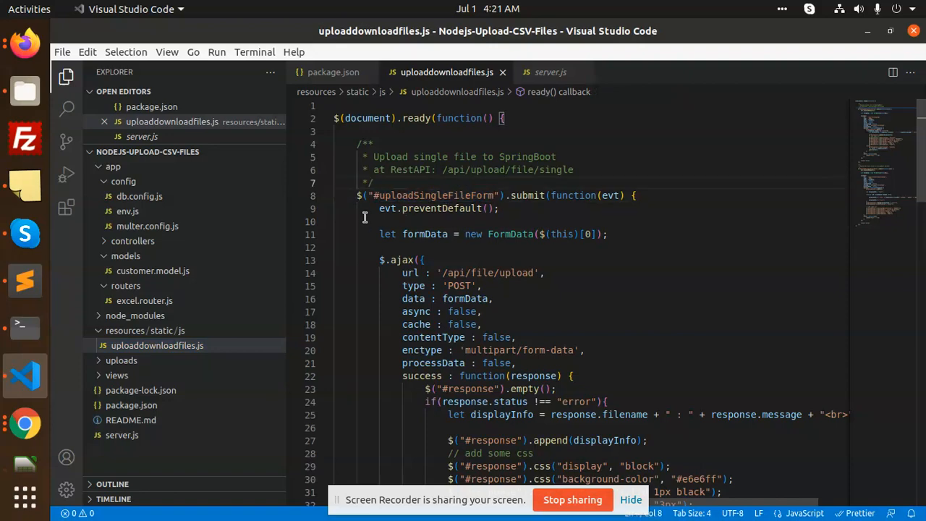
{"action": "scroll", "scroll_direction": "down", "scroll_amount": 3}
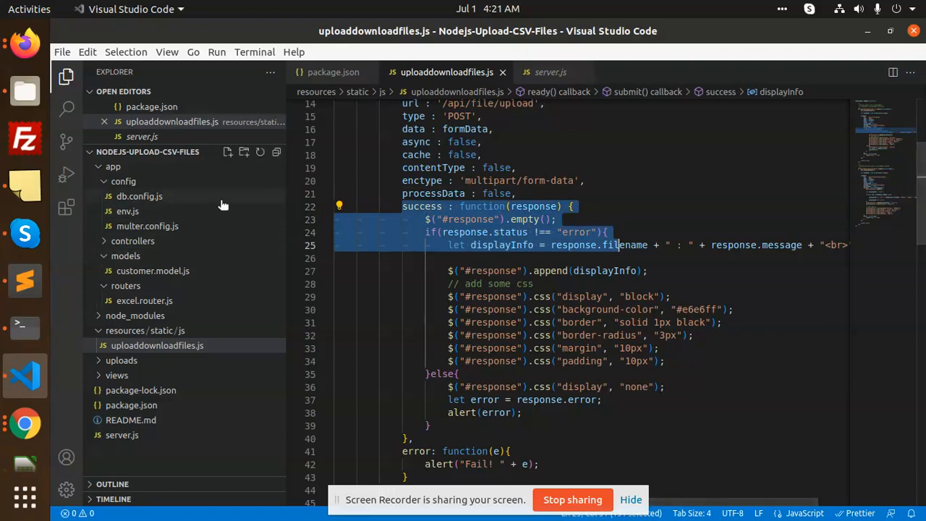
{"action": "left_click", "coordinate": [148, 254]}
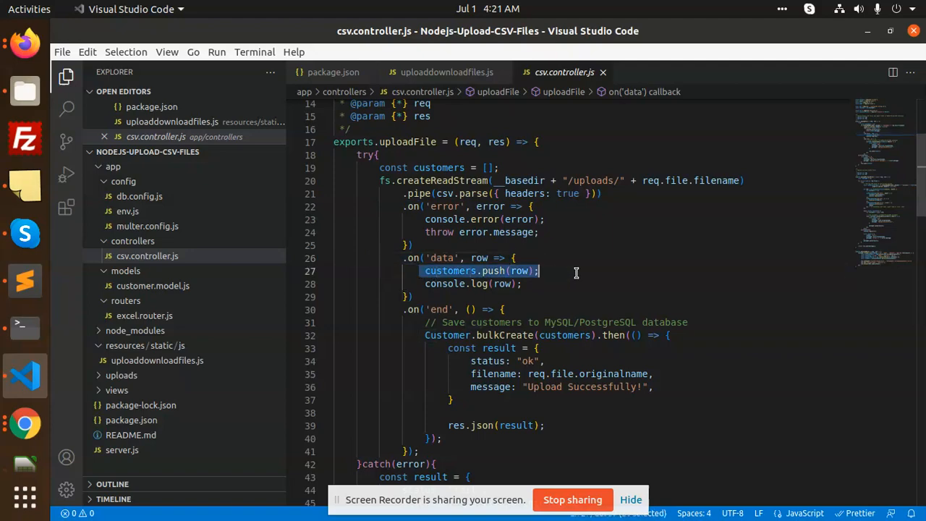
{"action": "left_click", "coordinate": [561, 271]}
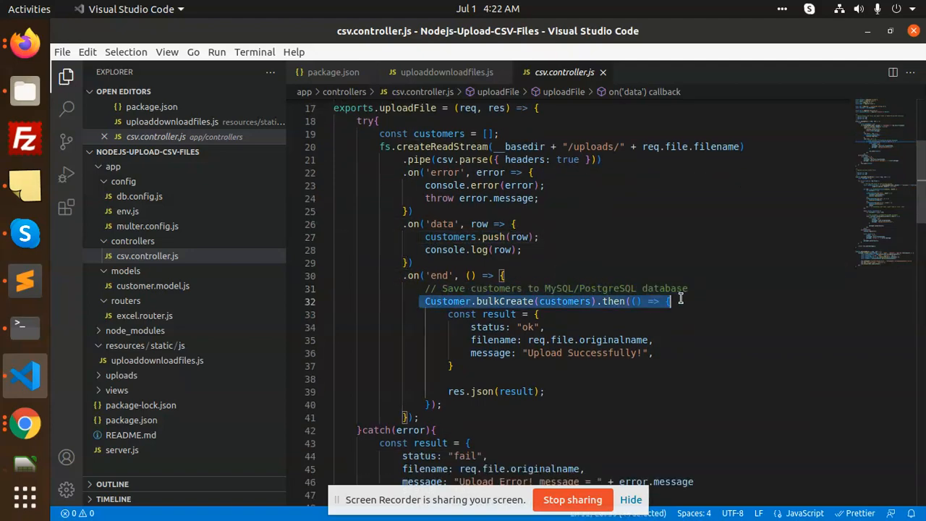
Step: Highlight uploadFile's bulkCreate result block and its 'Upload Successfully!' message
{"action": "left_click_drag", "start_coordinate": [668, 302], "coordinate": [451, 366]}
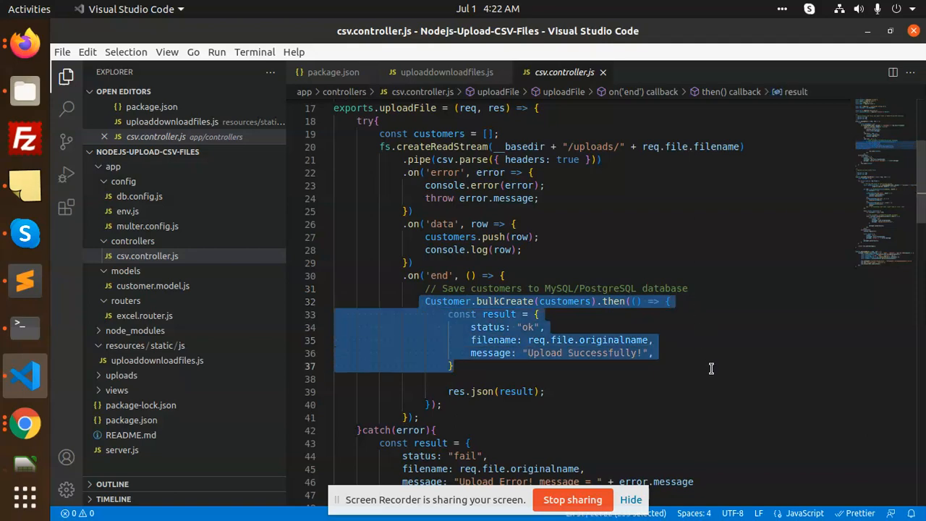
{"action": "left_click", "coordinate": [593, 352]}
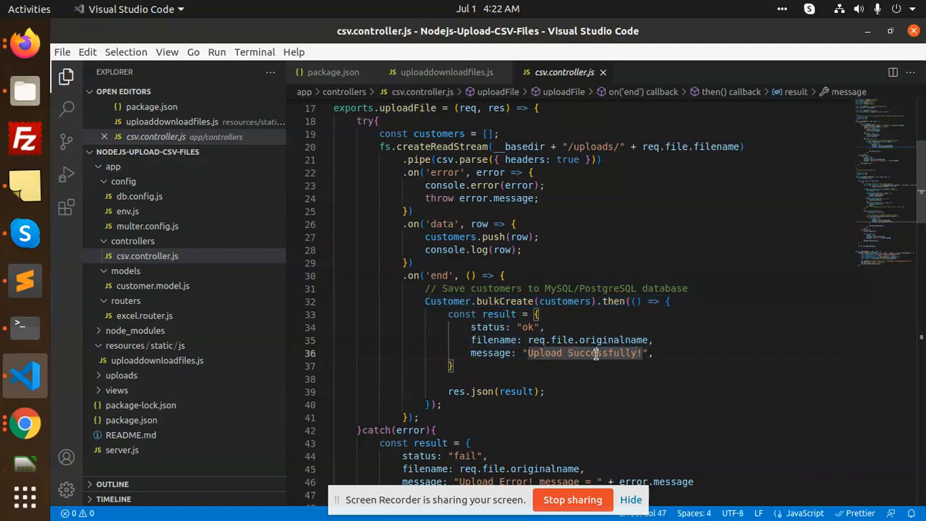
{"action": "scroll", "scroll_direction": "down", "scroll_amount": 3}
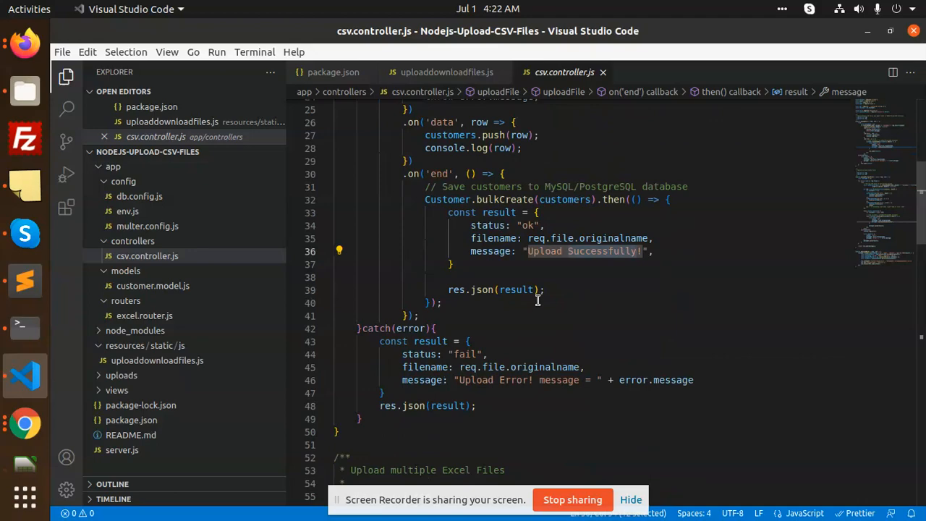
{"action": "scroll", "scroll_direction": "down", "scroll_amount": 3}
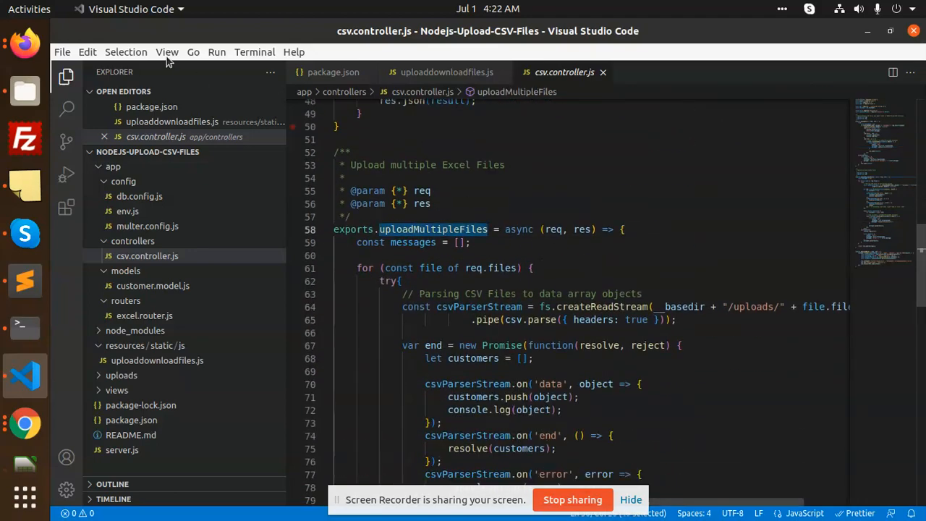
{"action": "scroll", "scroll_direction": "down", "scroll_amount": 3}
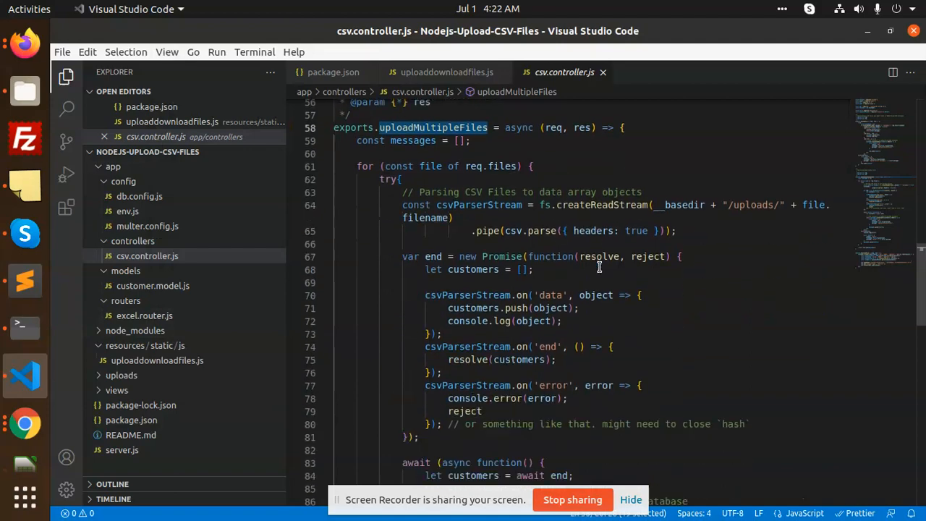
{"action": "scroll", "scroll_direction": "down", "scroll_amount": 3}
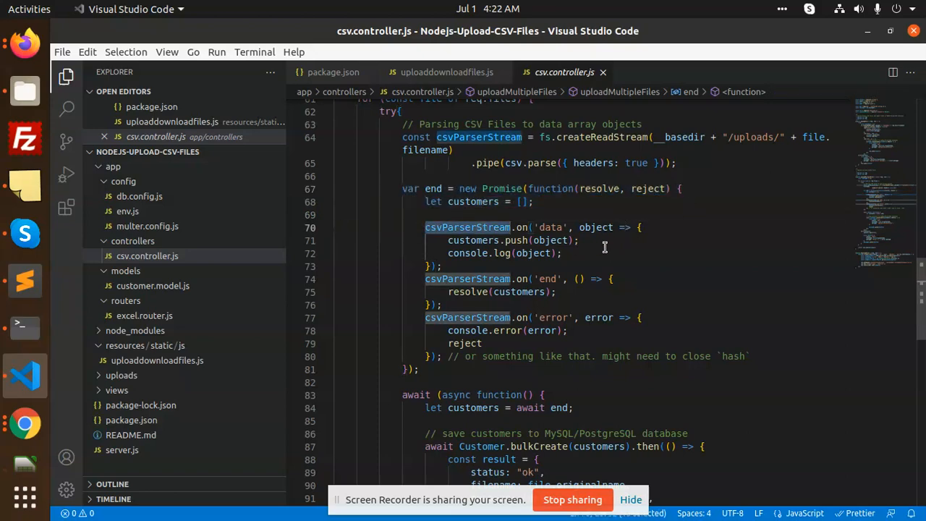
{"action": "mouse_move", "coordinate": [510, 275]}
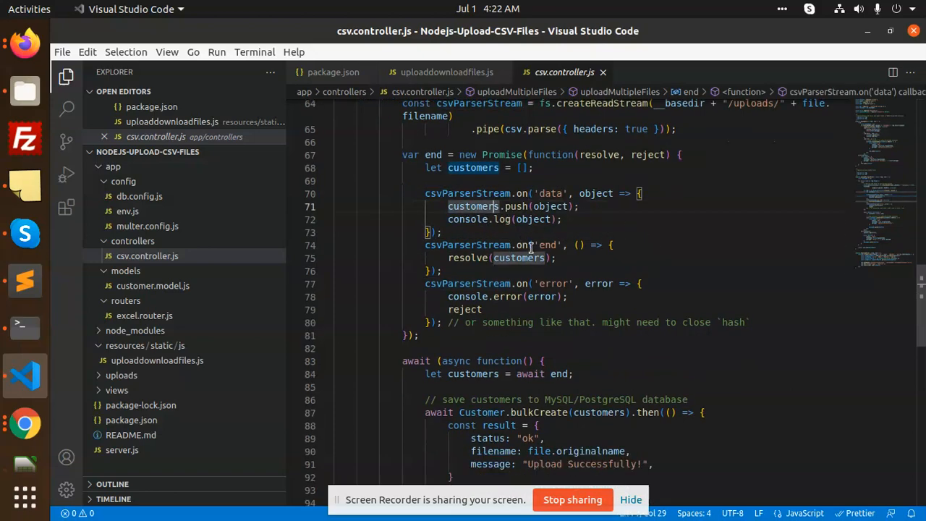
{"action": "scroll", "scroll_direction": "down", "scroll_amount": 3}
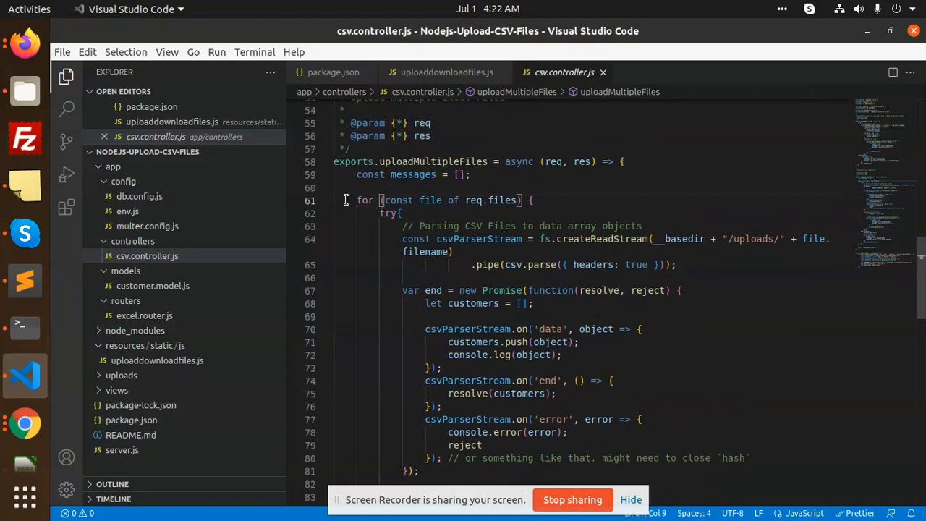
{"action": "double_click", "coordinate": [500, 200]}
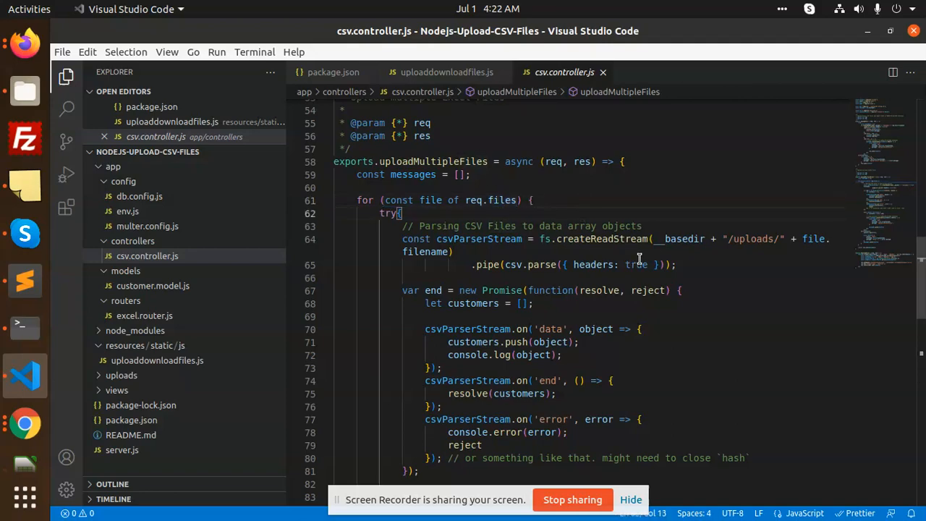
{"action": "scroll", "scroll_direction": "down", "scroll_amount": 3}
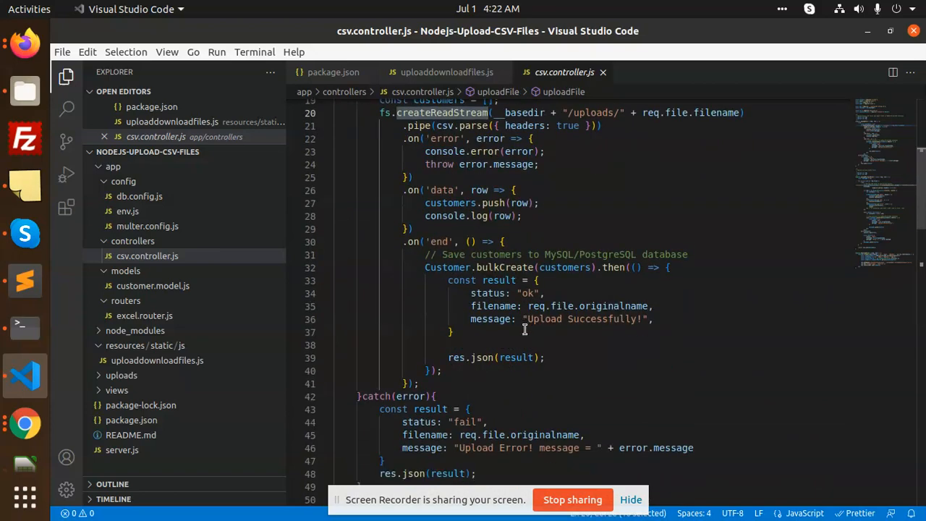
{"action": "scroll", "scroll_direction": "down", "scroll_amount": 3}
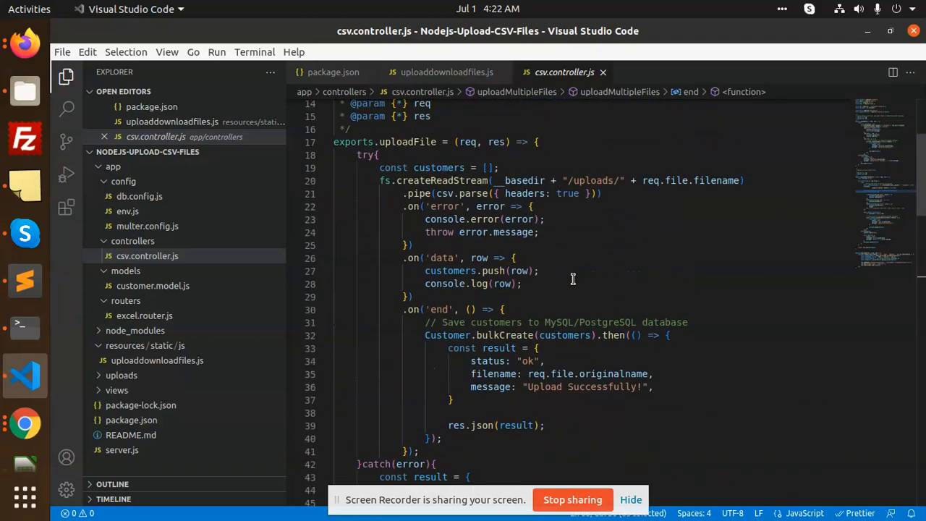
{"action": "scroll", "scroll_direction": "down", "scroll_amount": 3}
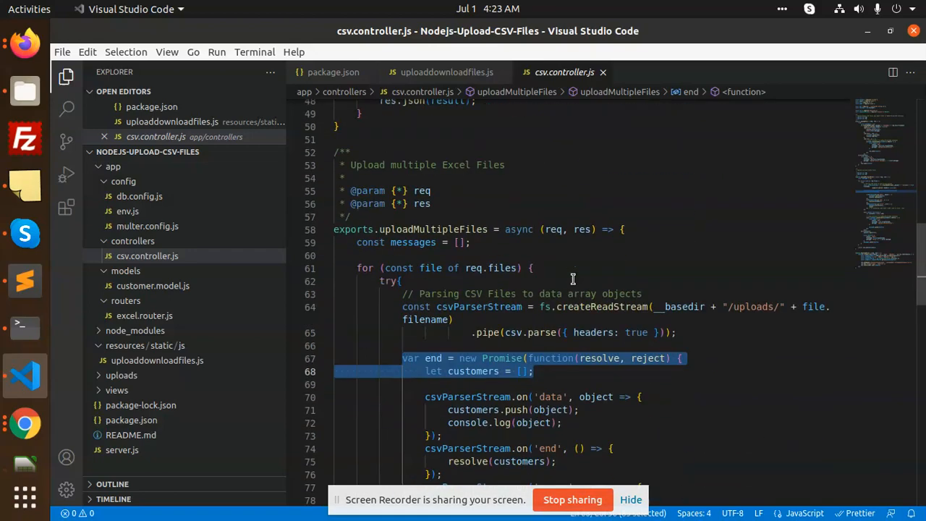
{"action": "scroll", "scroll_direction": "down", "scroll_amount": 3}
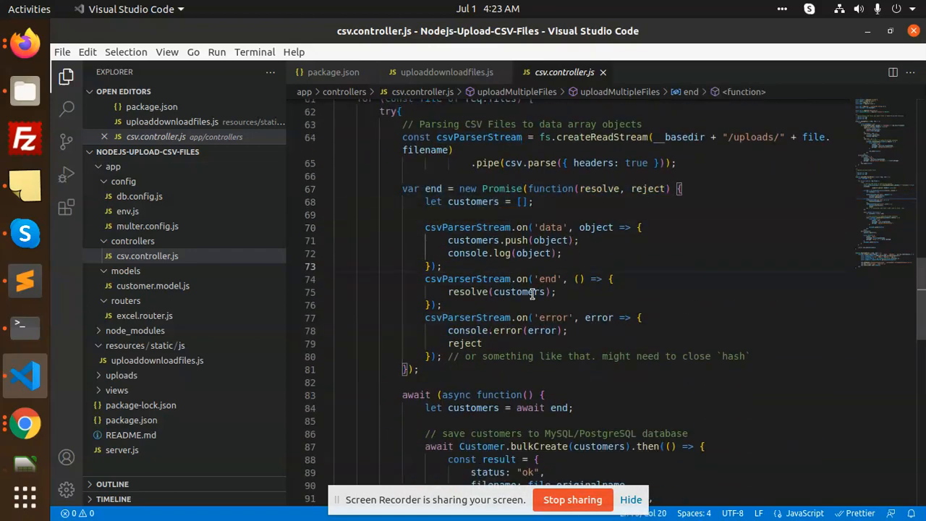
{"action": "mouse_move", "coordinate": [477, 228]}
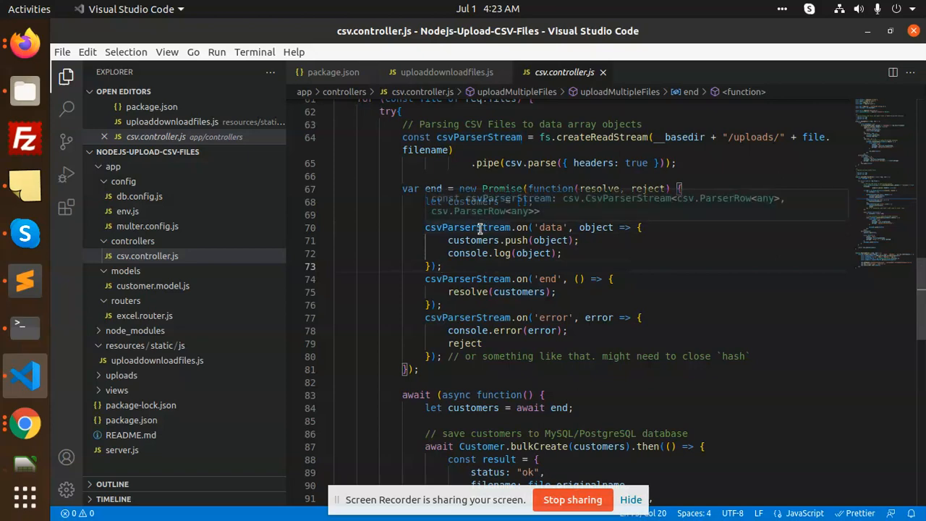
{"action": "left_click_drag", "start_coordinate": [425, 227], "coordinate": [569, 330]}
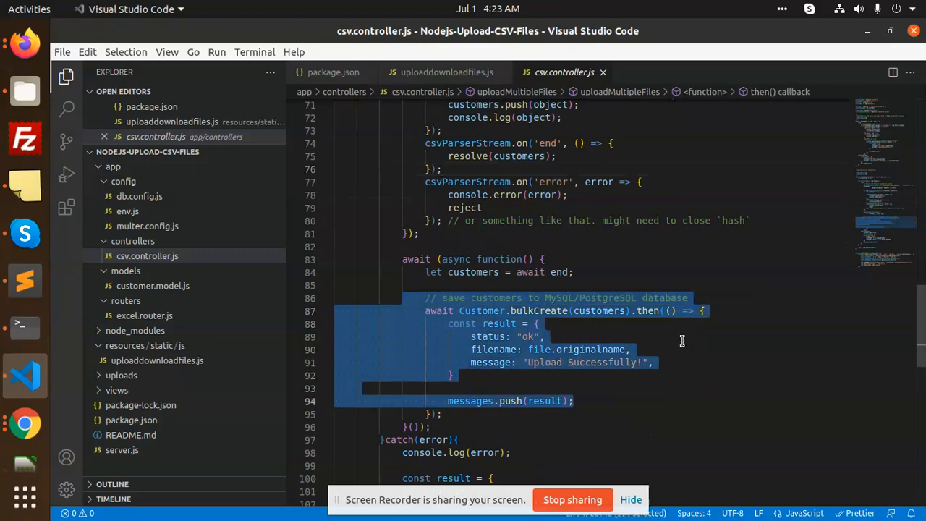
{"action": "scroll", "scroll_direction": "down", "scroll_amount": 3}
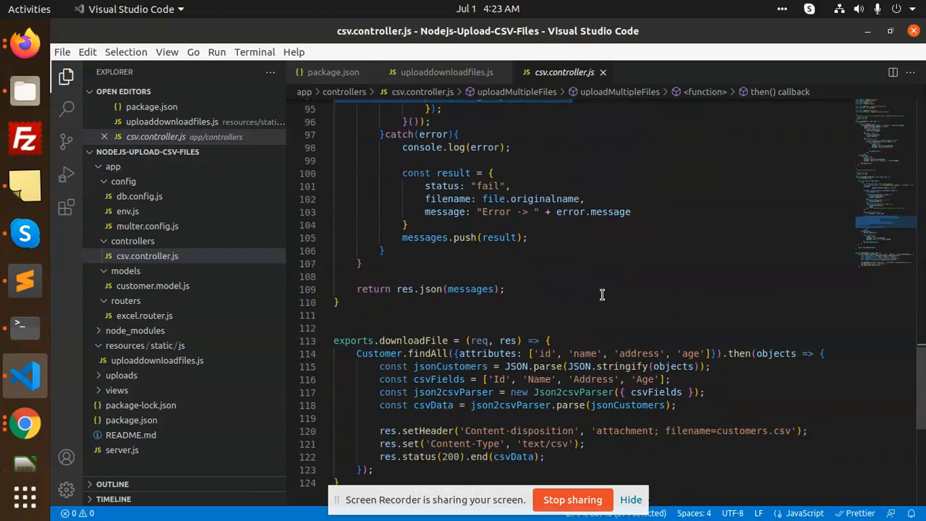
{"action": "scroll", "scroll_direction": "down", "scroll_amount": 3}
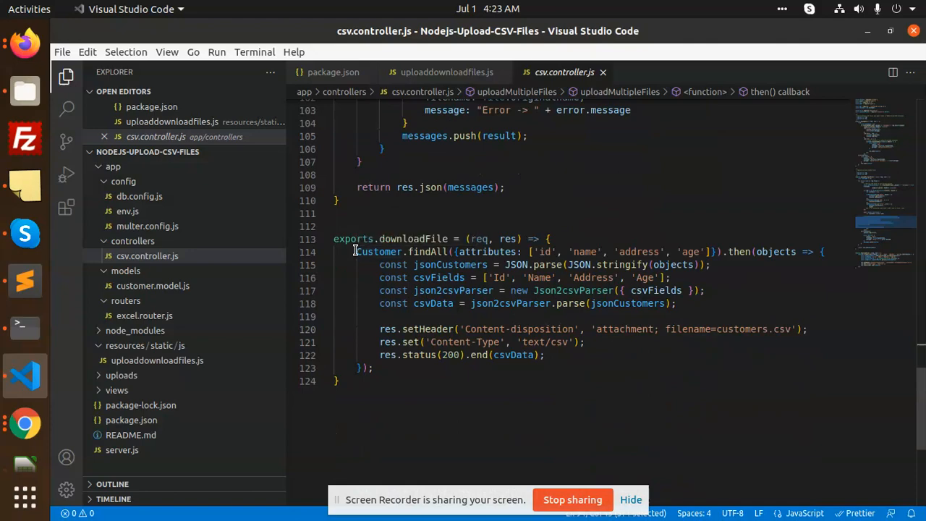
{"action": "left_click", "coordinate": [489, 263]}
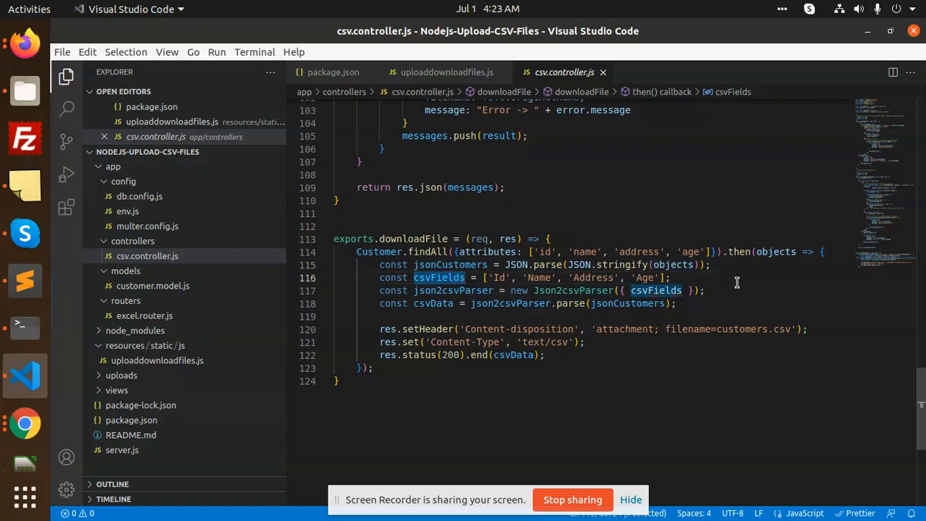
{"action": "double_click", "coordinate": [570, 290]}
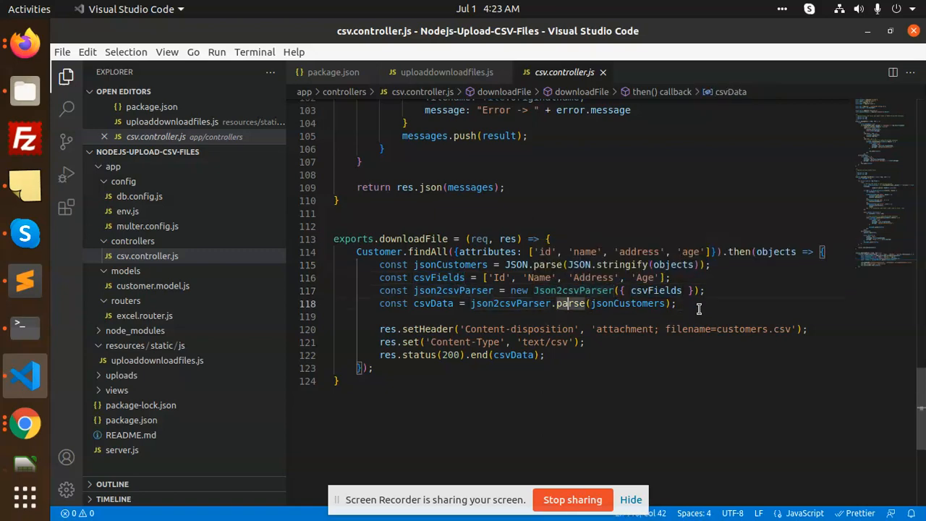
{"action": "left_click_drag", "start_coordinate": [379, 330], "coordinate": [584, 341]}
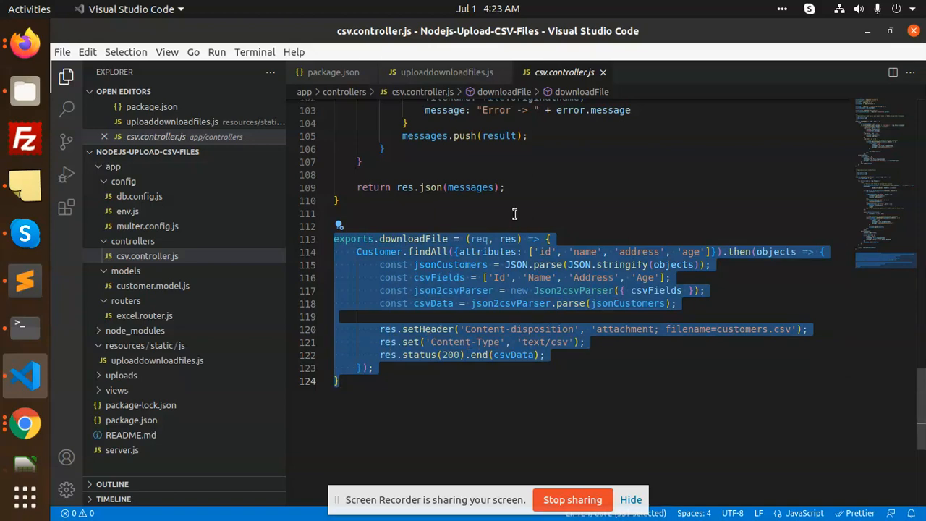
{"action": "mouse_move", "coordinate": [669, 249]}
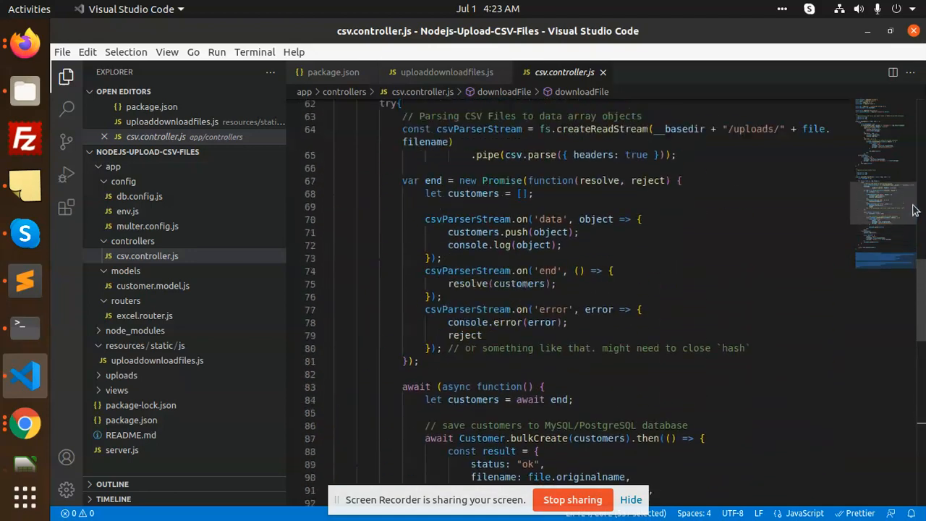
Step: Show views/index.html with the Upload Single File form and its Bootstrap and jQuery scripts
{"action": "scroll", "scroll_direction": "up", "scroll_amount": 3}
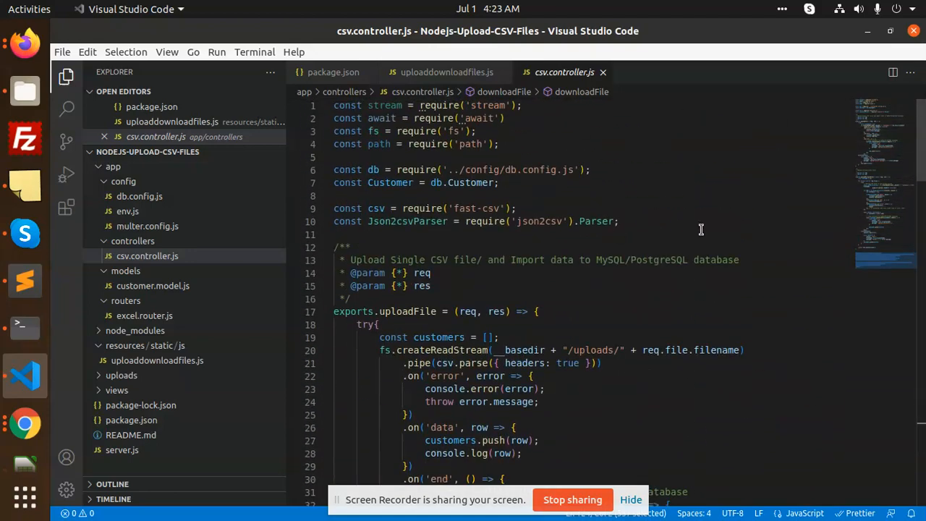
{"action": "mouse_move", "coordinate": [577, 195]}
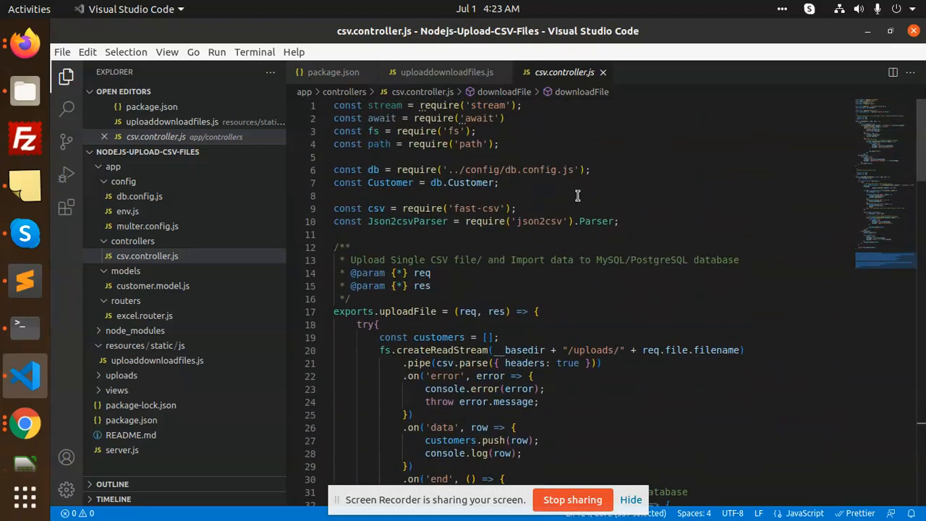
{"action": "mouse_move", "coordinate": [599, 322]}
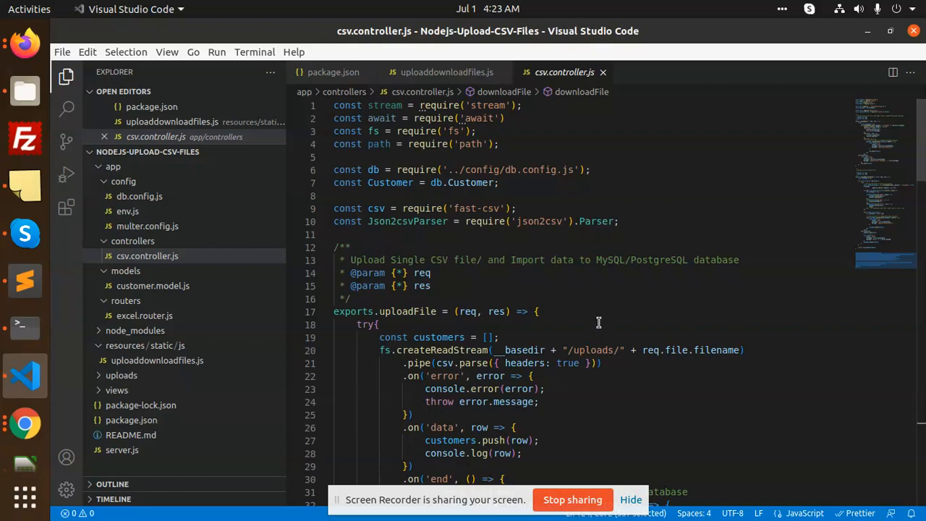
{"action": "mouse_move", "coordinate": [167, 318]}
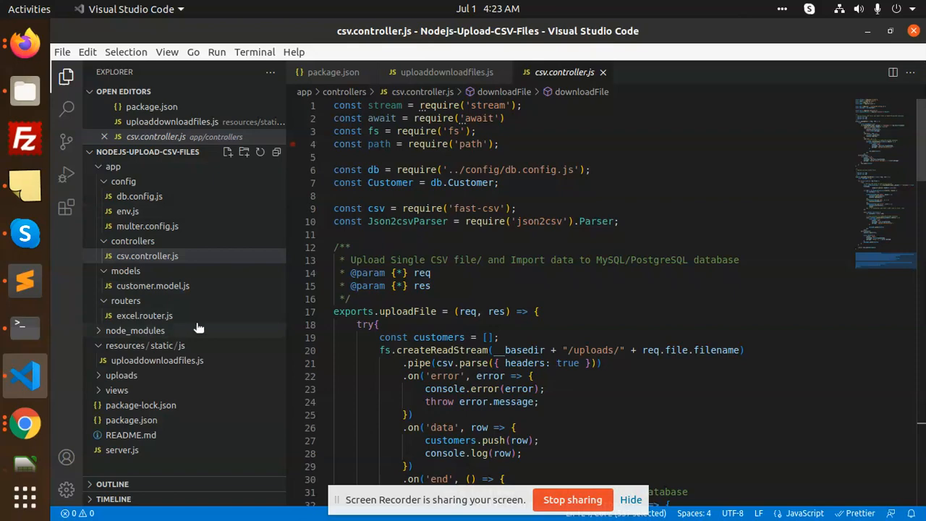
{"action": "mouse_move", "coordinate": [177, 369]}
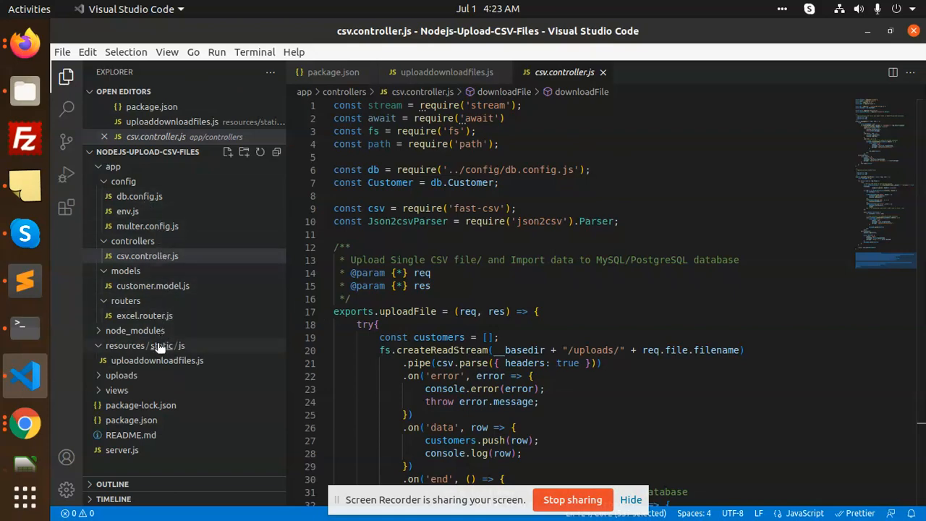
{"action": "left_click", "coordinate": [116, 390]}
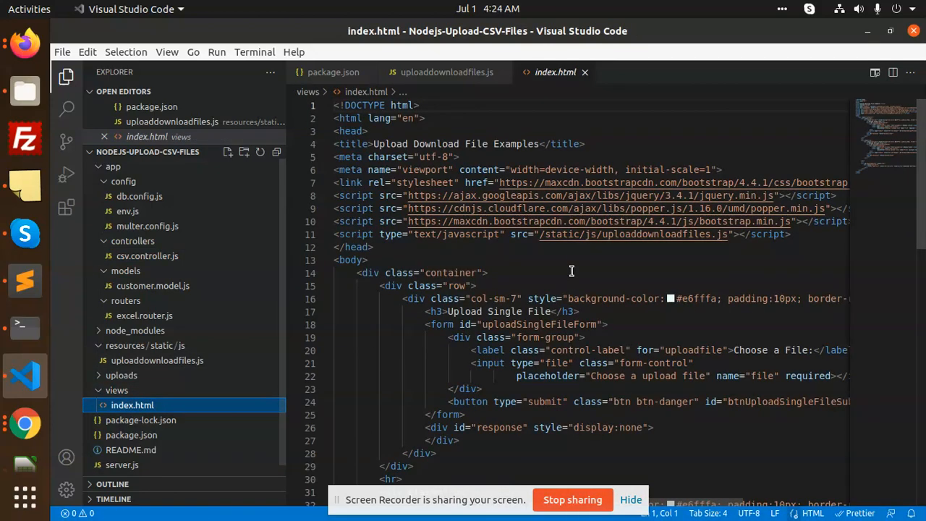
Step: Scroll through index.html's forms and switch to the uploaddownloadfiles.js client script
{"action": "scroll", "scroll_direction": "down", "scroll_amount": 3}
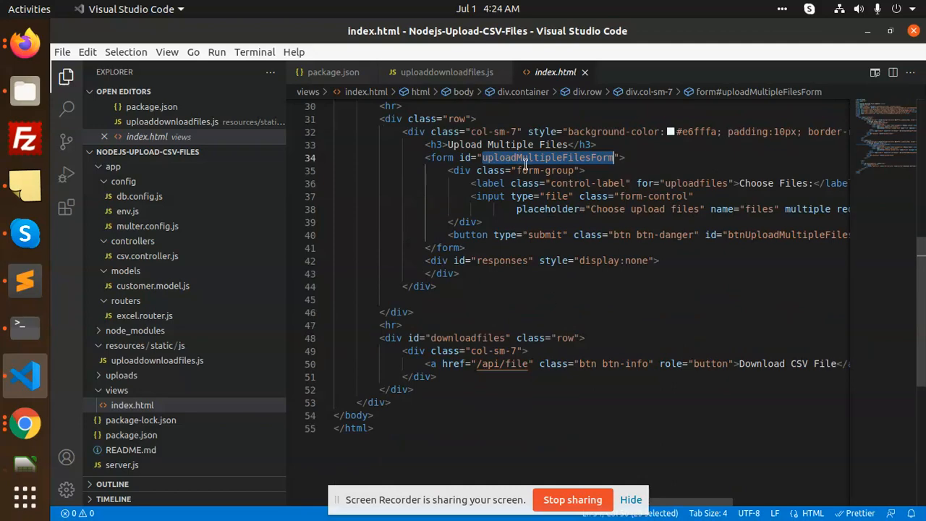
{"action": "mouse_move", "coordinate": [203, 392]}
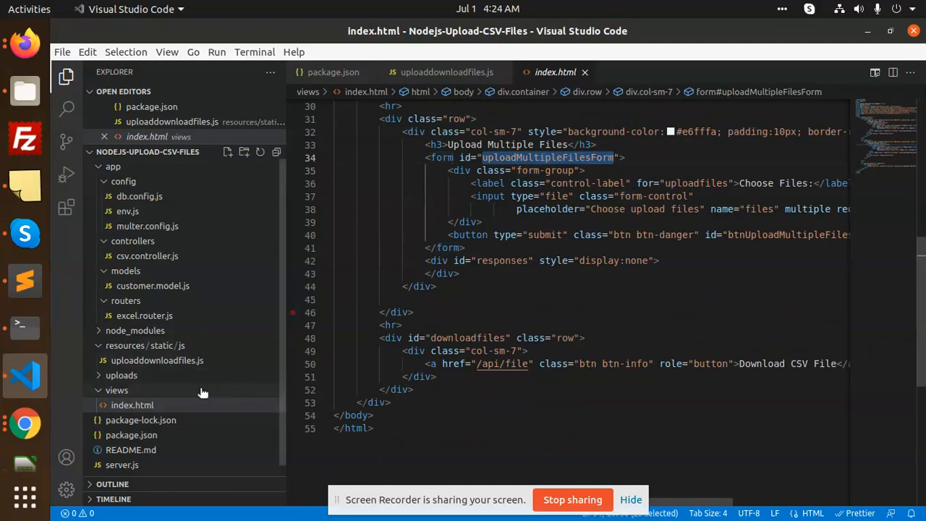
{"action": "left_click", "coordinate": [156, 360]}
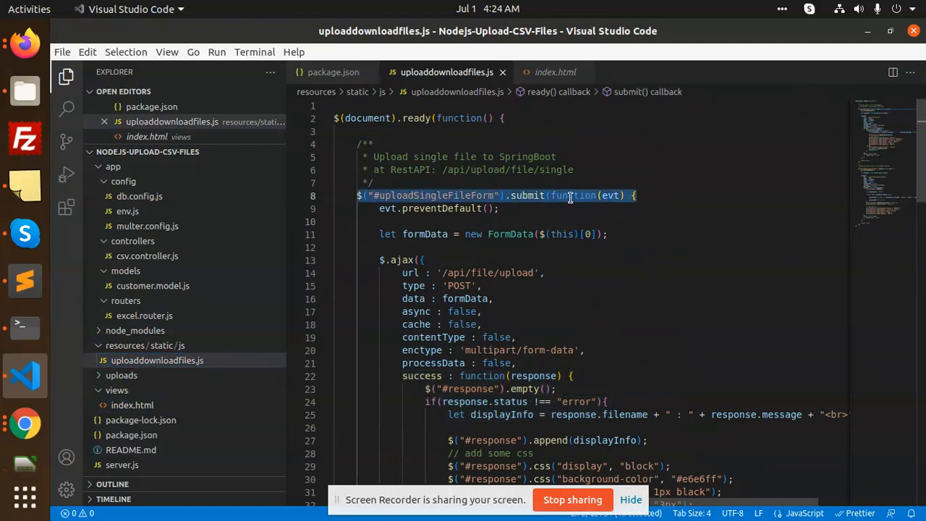
Step: Scroll through uploaddownloadfiles.js and return to the localhost:8080 upload page in Firefox
{"action": "scroll", "scroll_direction": "down", "scroll_amount": 3}
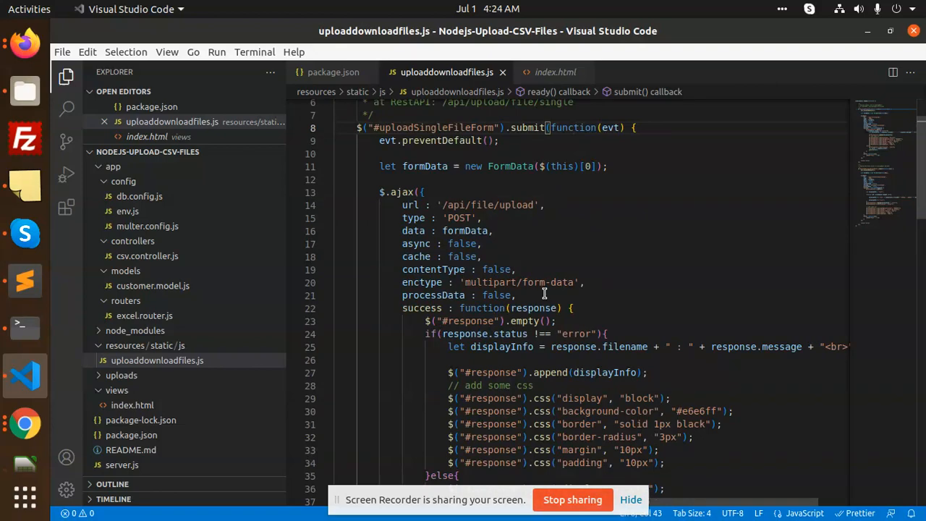
{"action": "scroll", "scroll_direction": "down", "scroll_amount": 3}
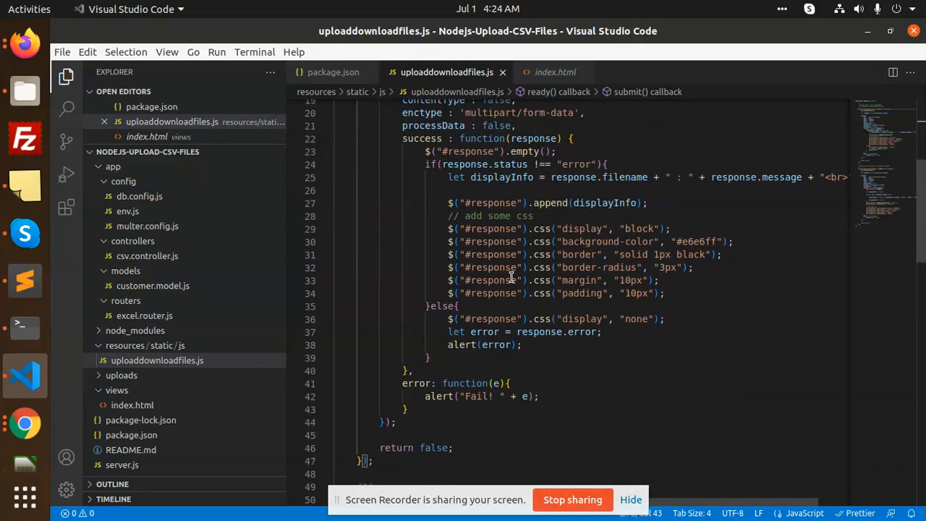
{"action": "left_click", "coordinate": [573, 34]}
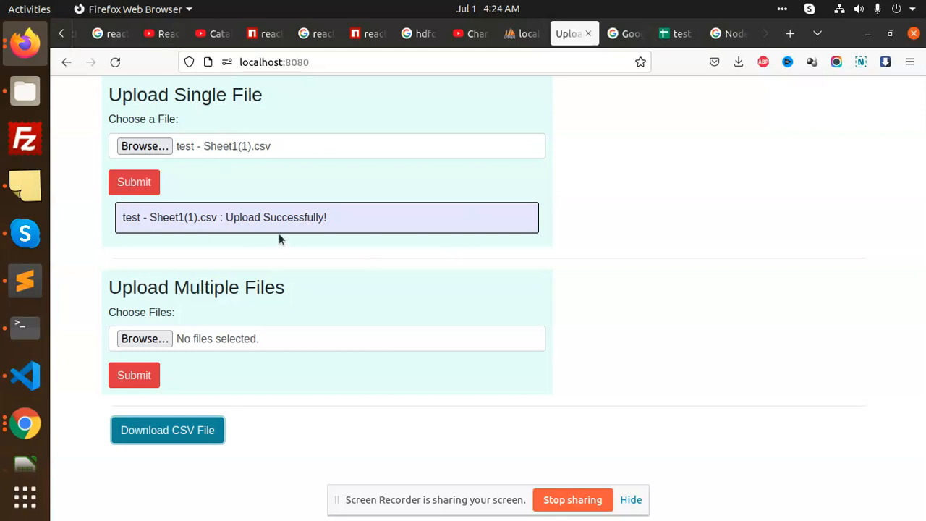
{"action": "mouse_move", "coordinate": [408, 311]}
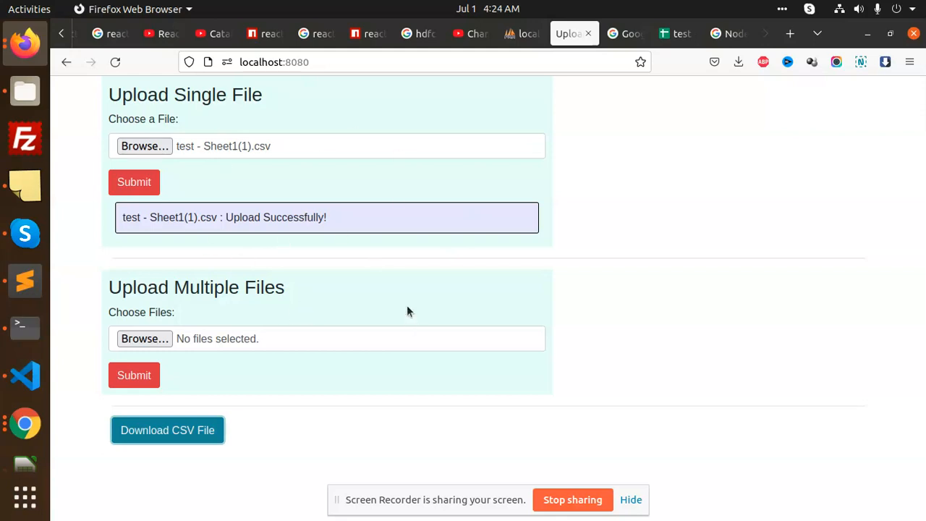
{"action": "mouse_move", "coordinate": [402, 306]}
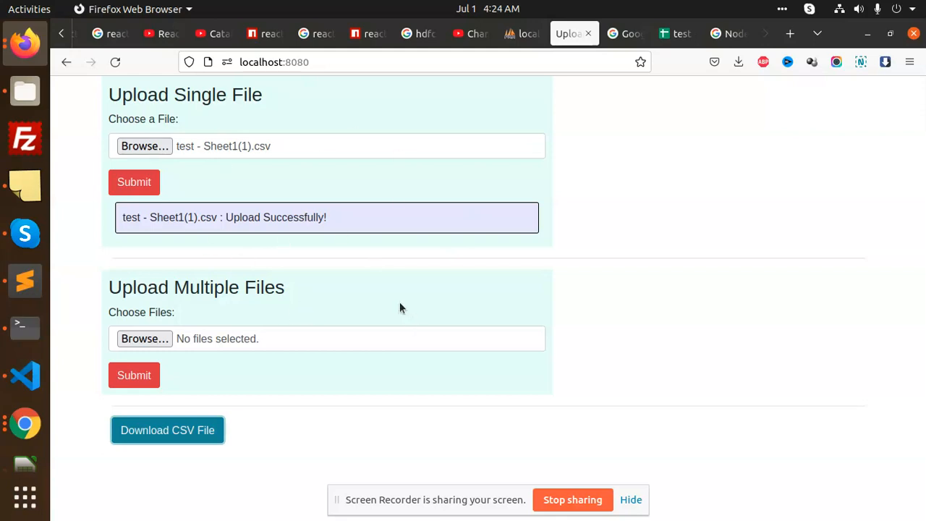
{"action": "mouse_move", "coordinate": [555, 275]}
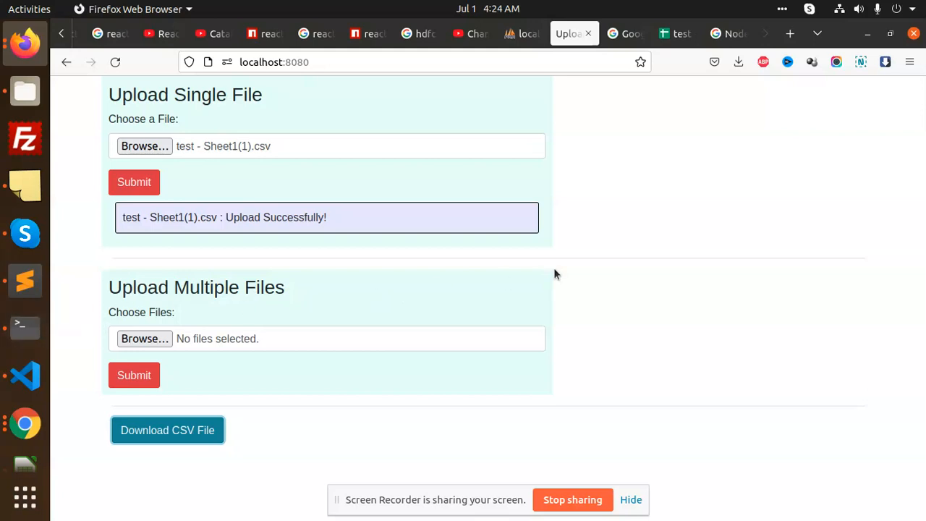
{"action": "mouse_move", "coordinate": [43, 292]}
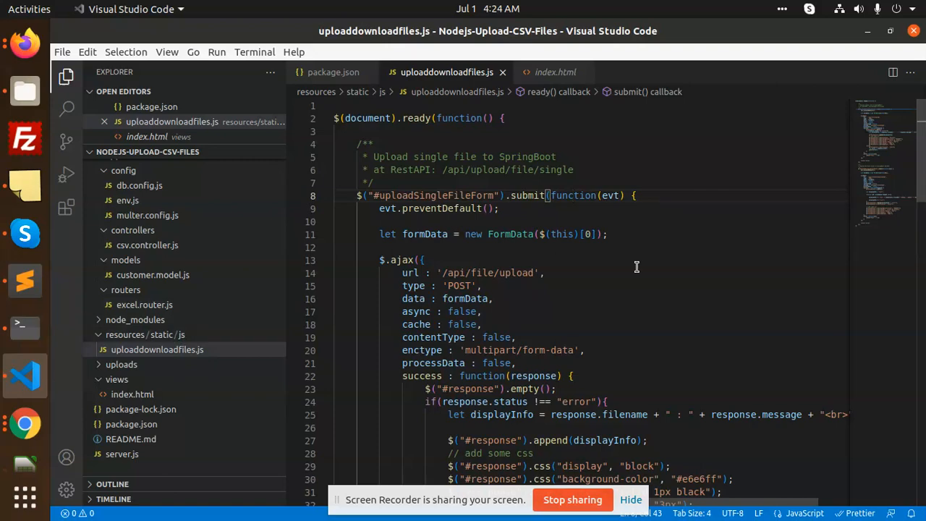
{"action": "mouse_move", "coordinate": [645, 309]}
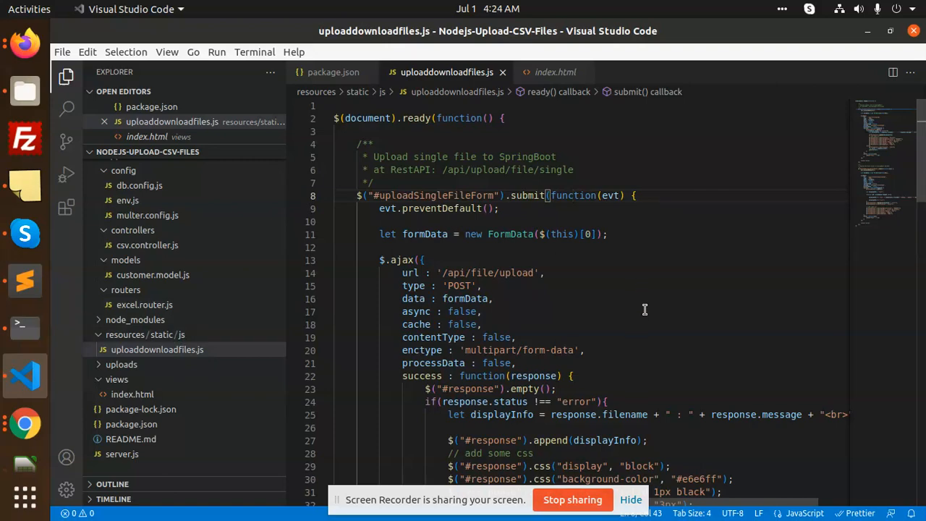